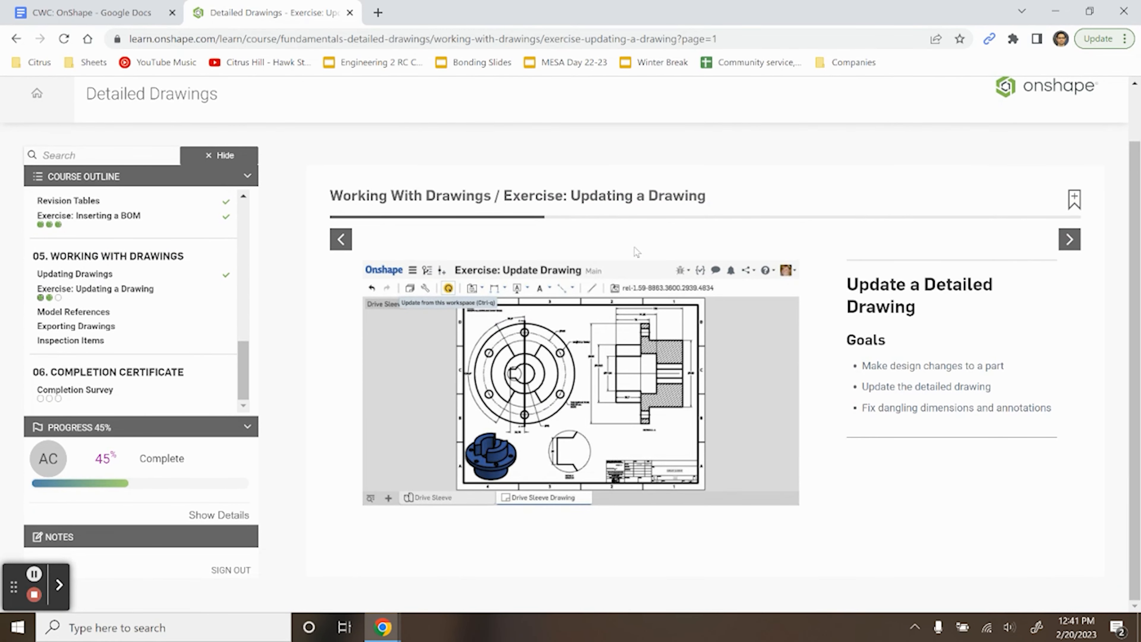
# Advance the Updating a Drawing exercise to its first step slide.
pyautogui.click(1069, 239)
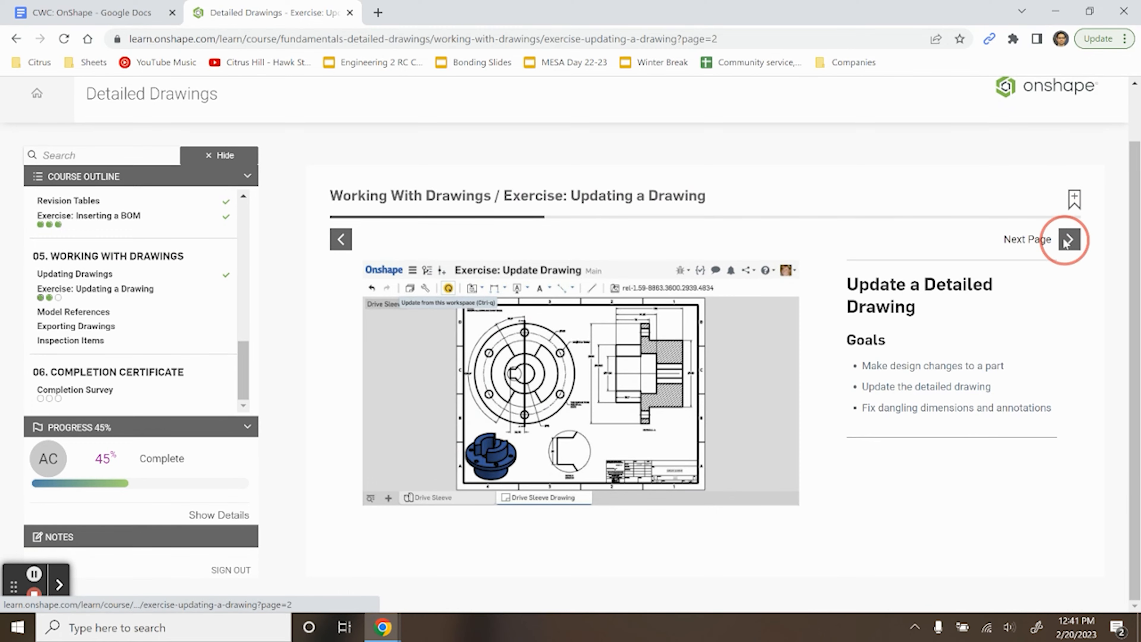
pyautogui.click(1067, 239)
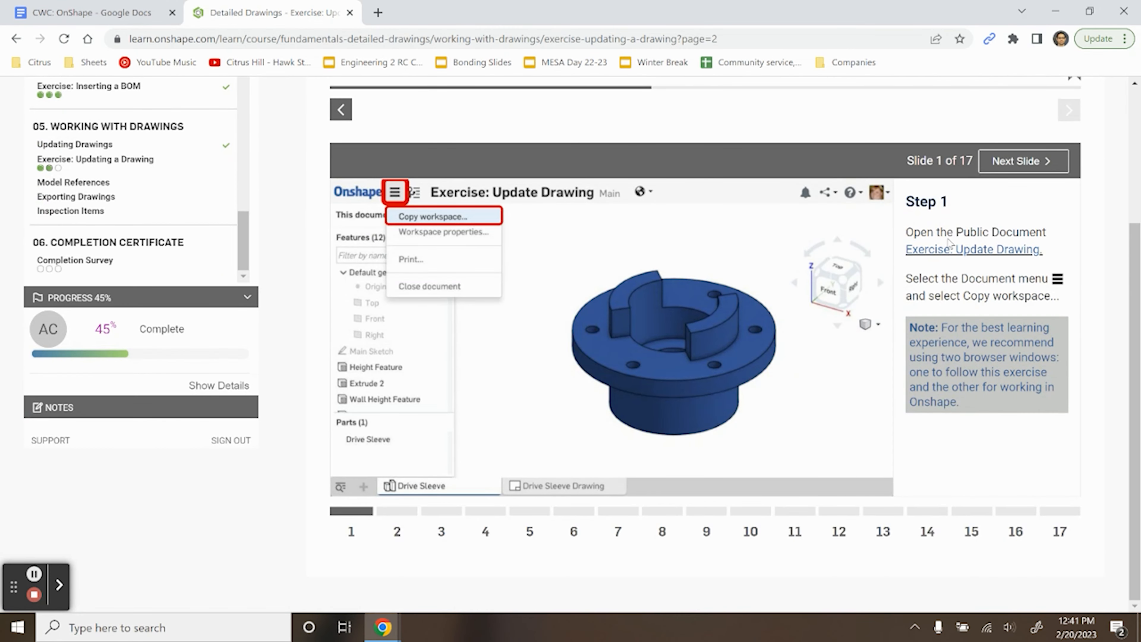
# Review the Drive Sleeve Drawing and part studio, then return to the Step 3 instructions.
pyautogui.click(434, 217)
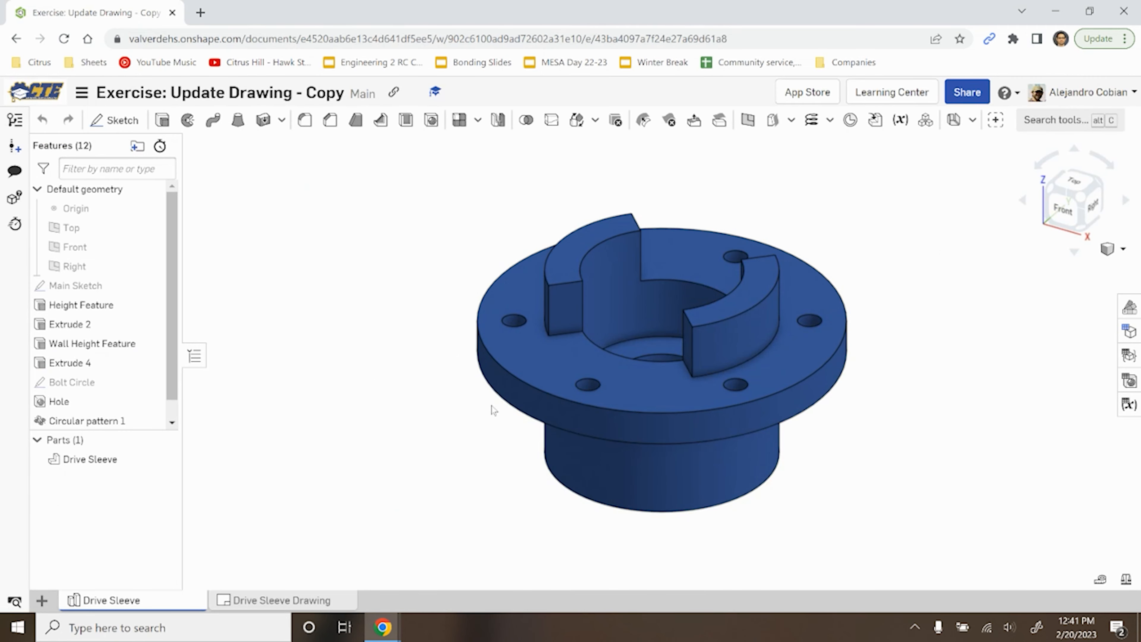
pyautogui.click(279, 600)
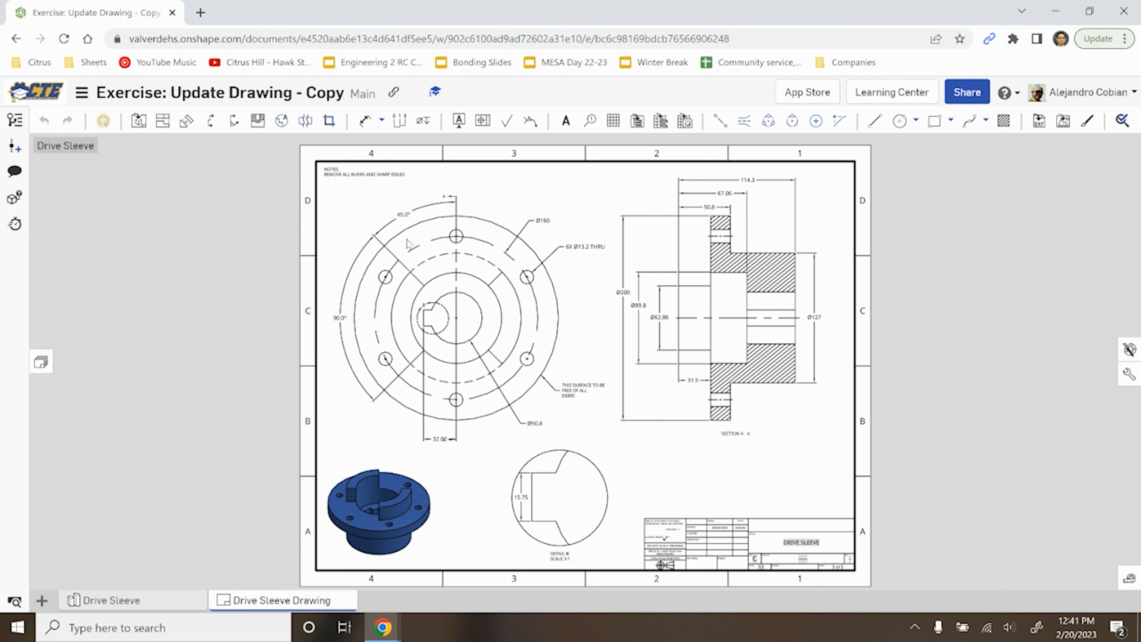
pyautogui.click(110, 600)
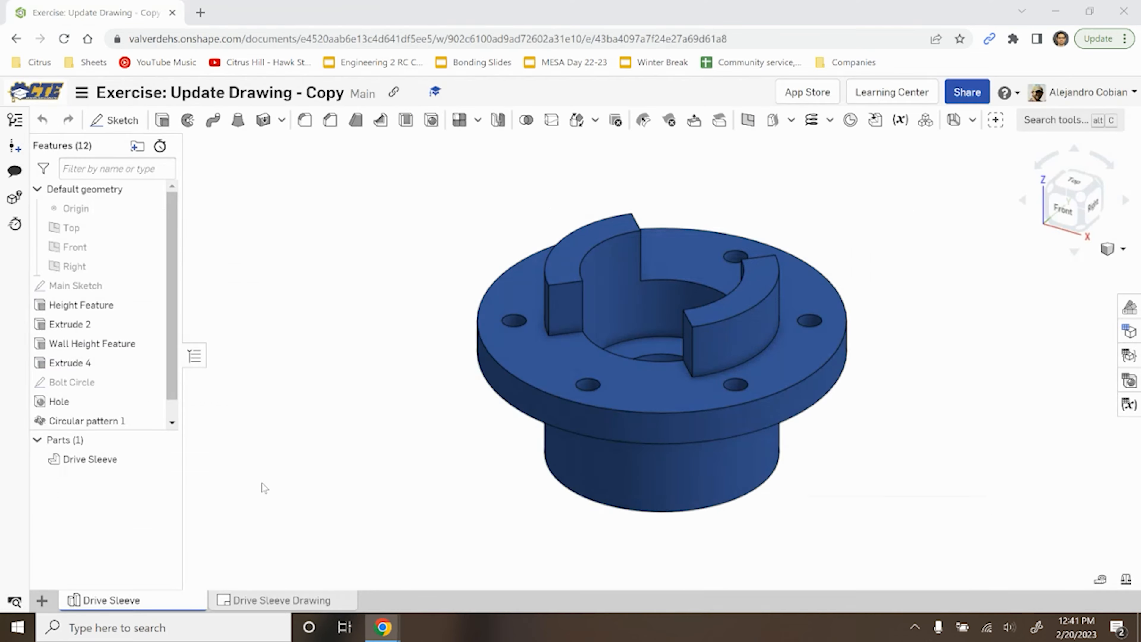
pyautogui.click(282, 600)
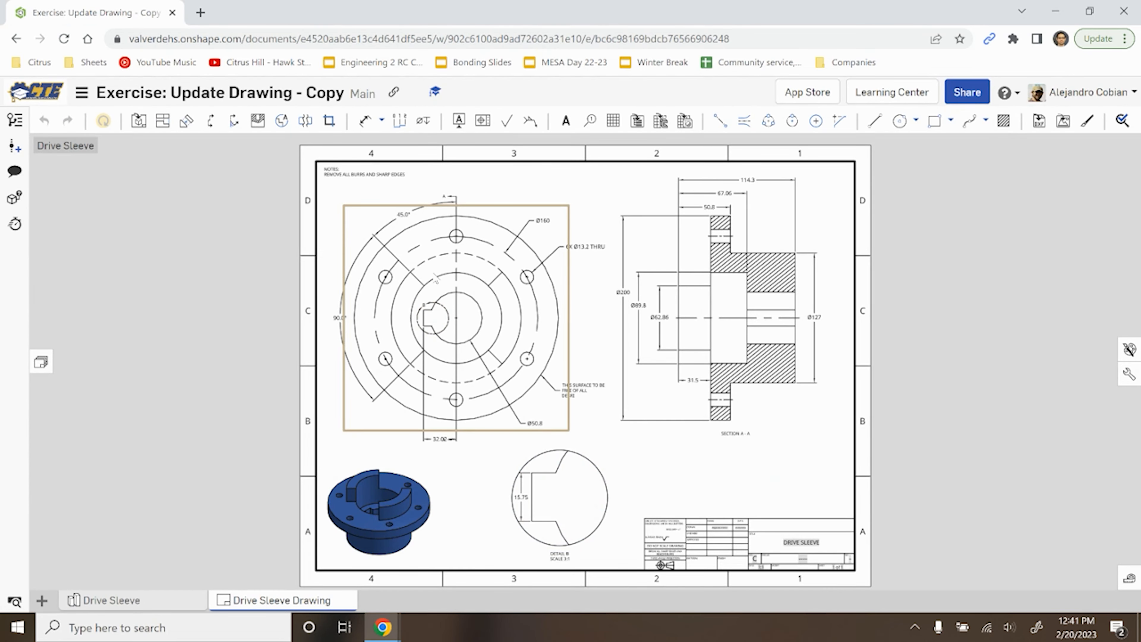
pyautogui.click(269, 13)
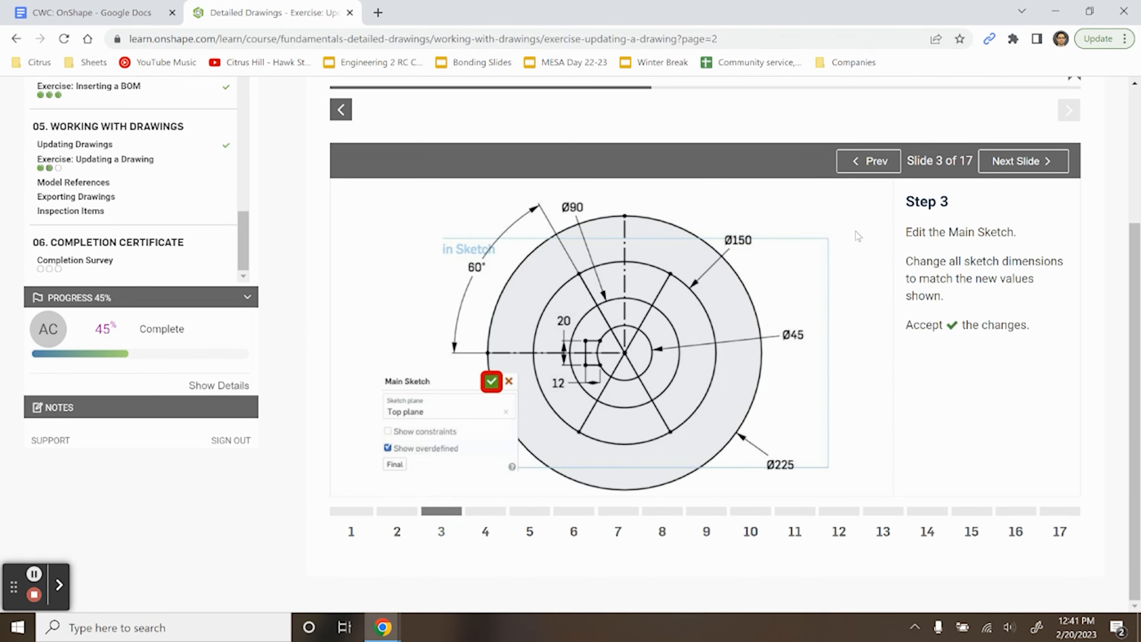
pyautogui.moveTo(586, 260)
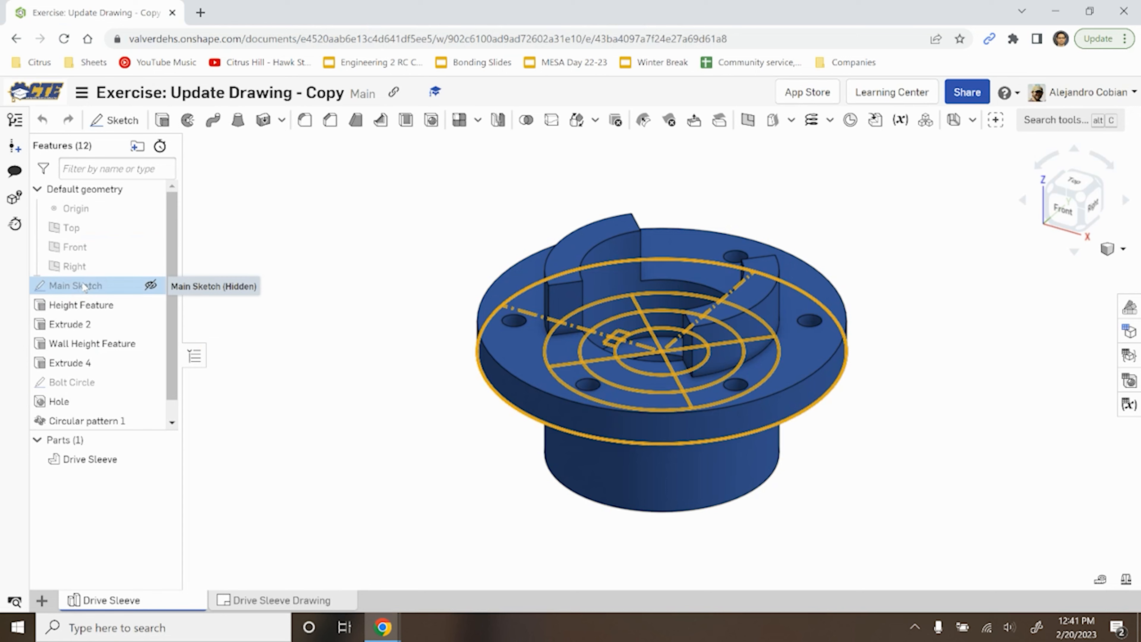
# Set the workspace default length unit to millimetres instead of inches.
pyautogui.doubleClick(75, 285)
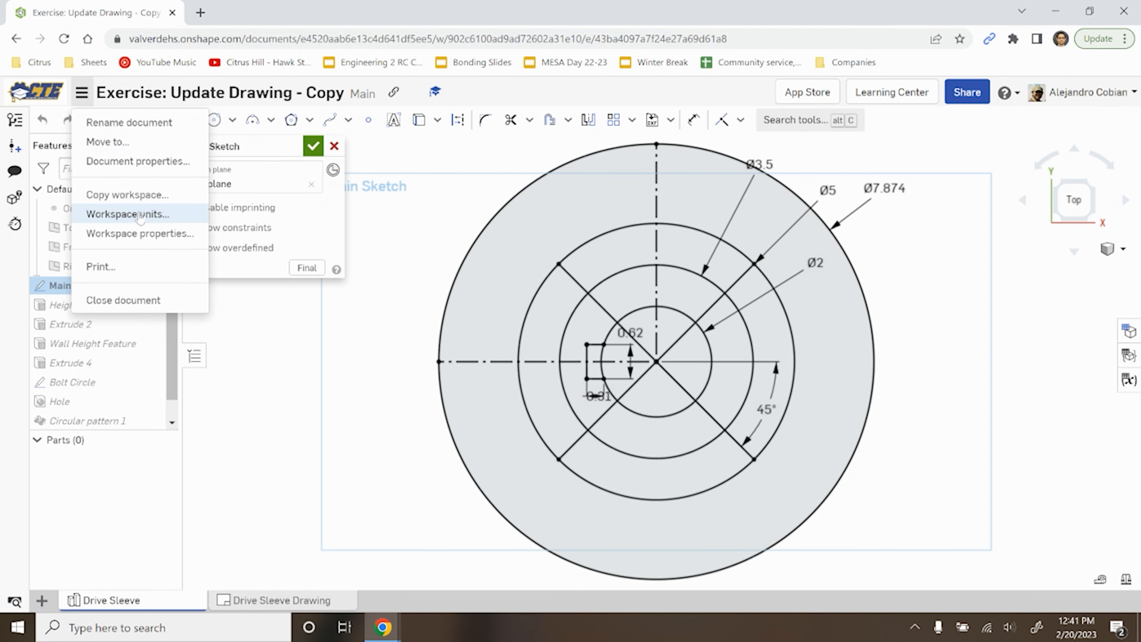
pyautogui.click(129, 214)
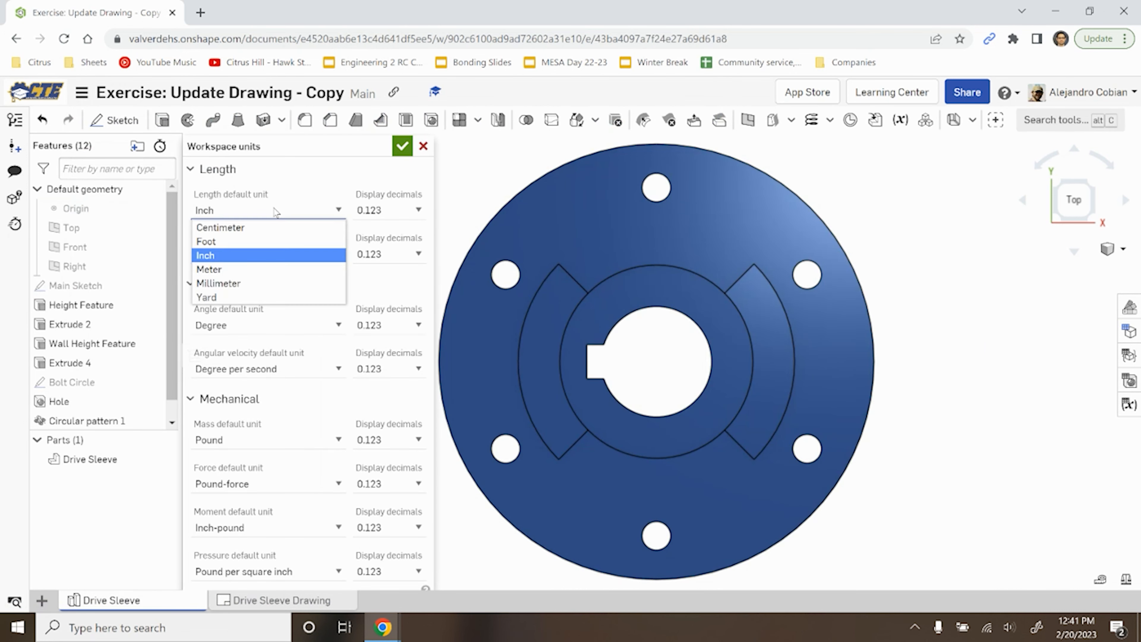
pyautogui.click(219, 283)
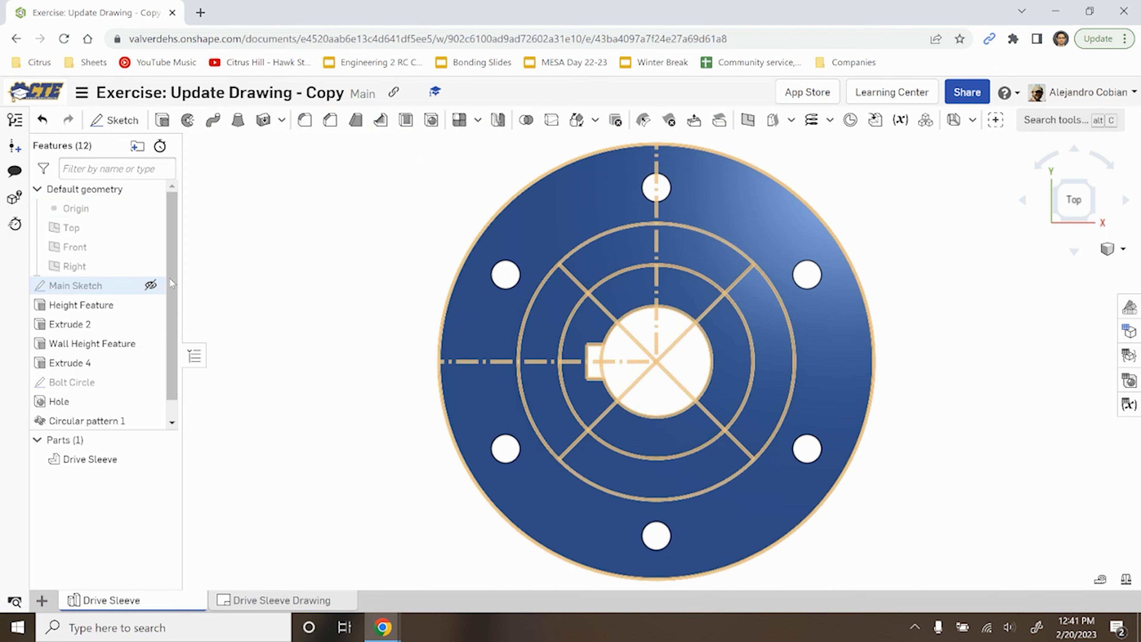
pyautogui.click(80, 93)
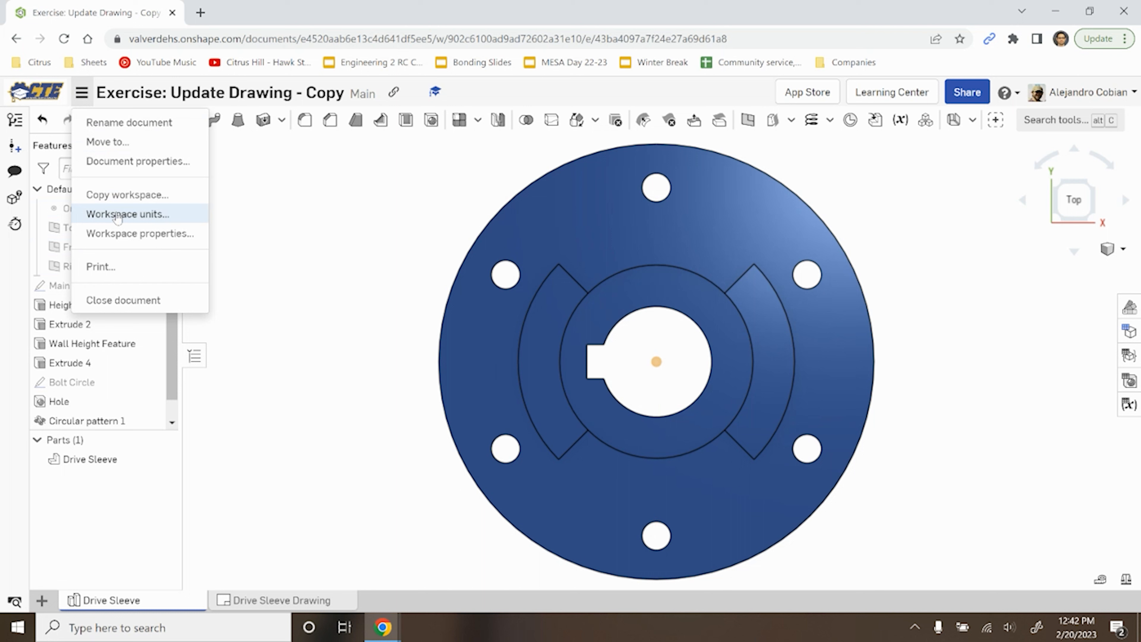
pyautogui.click(81, 93)
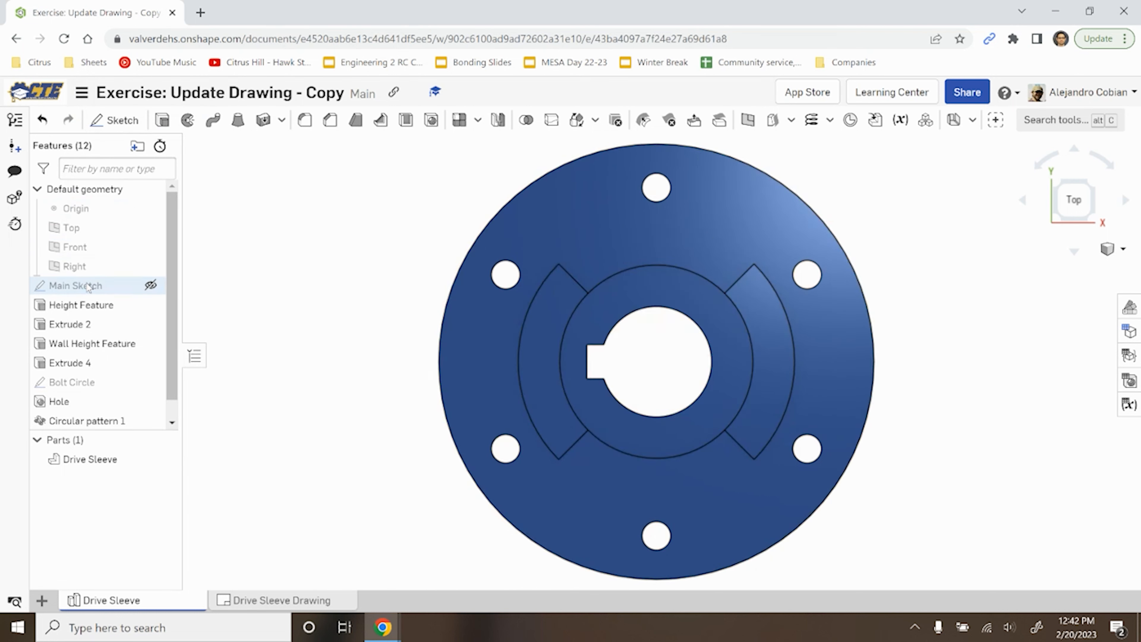
pyautogui.click(269, 13)
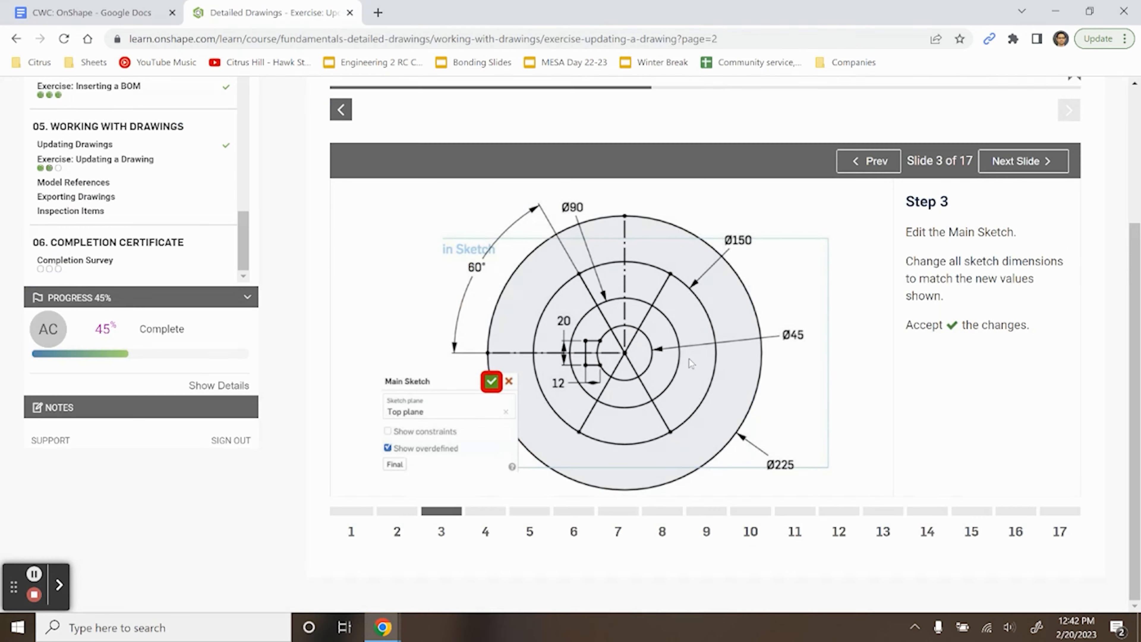
pyautogui.moveTo(618, 237)
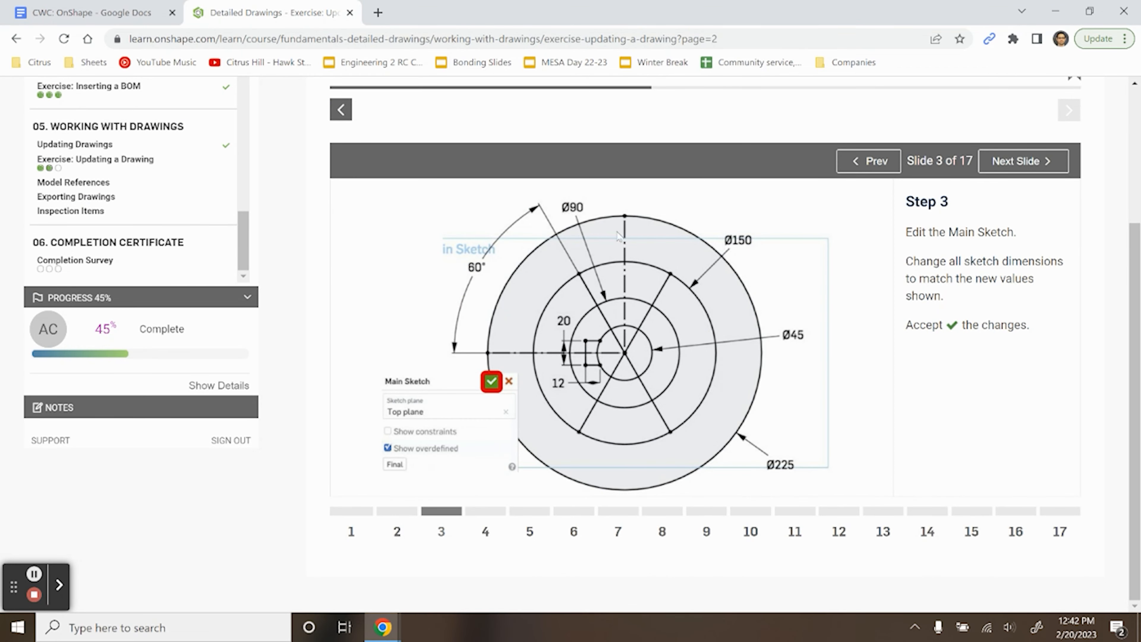
# Update the Main Sketch's outer diameter and keyway dimension to 20, then accept the sketch.
pyautogui.click(269, 12)
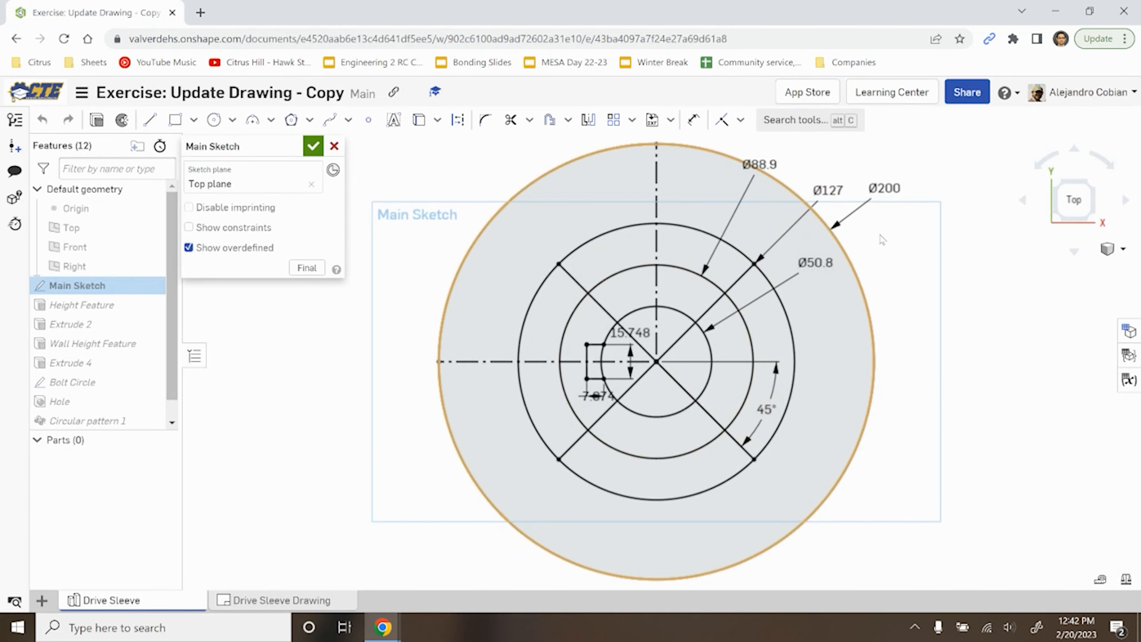
pyautogui.doubleClick(885, 188)
pyautogui.write('25')
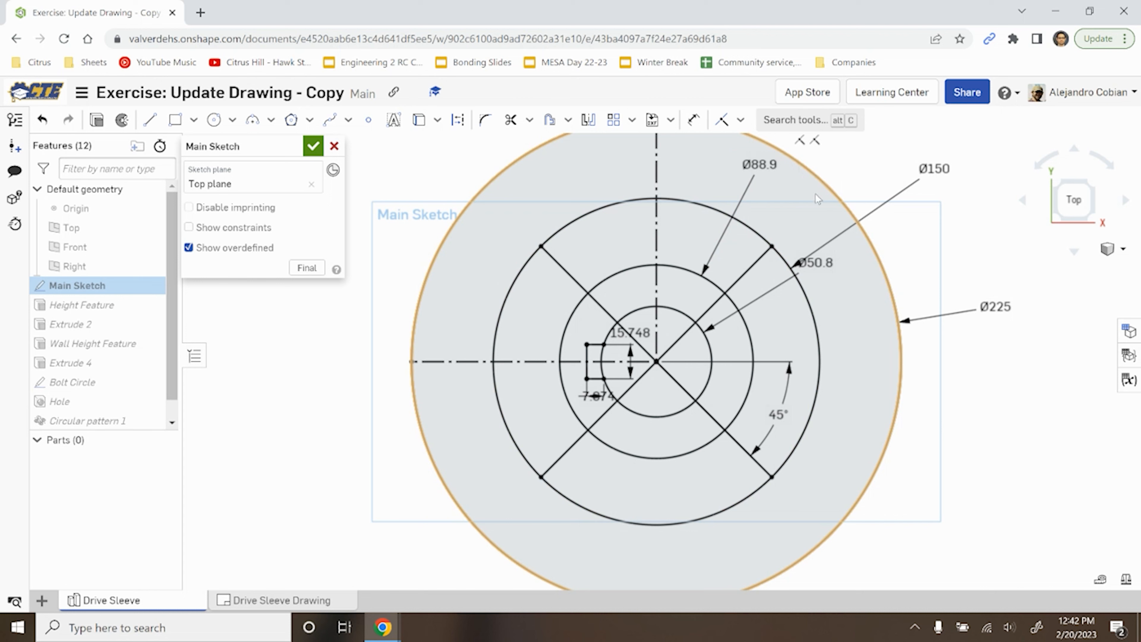
pyautogui.doubleClick(760, 165)
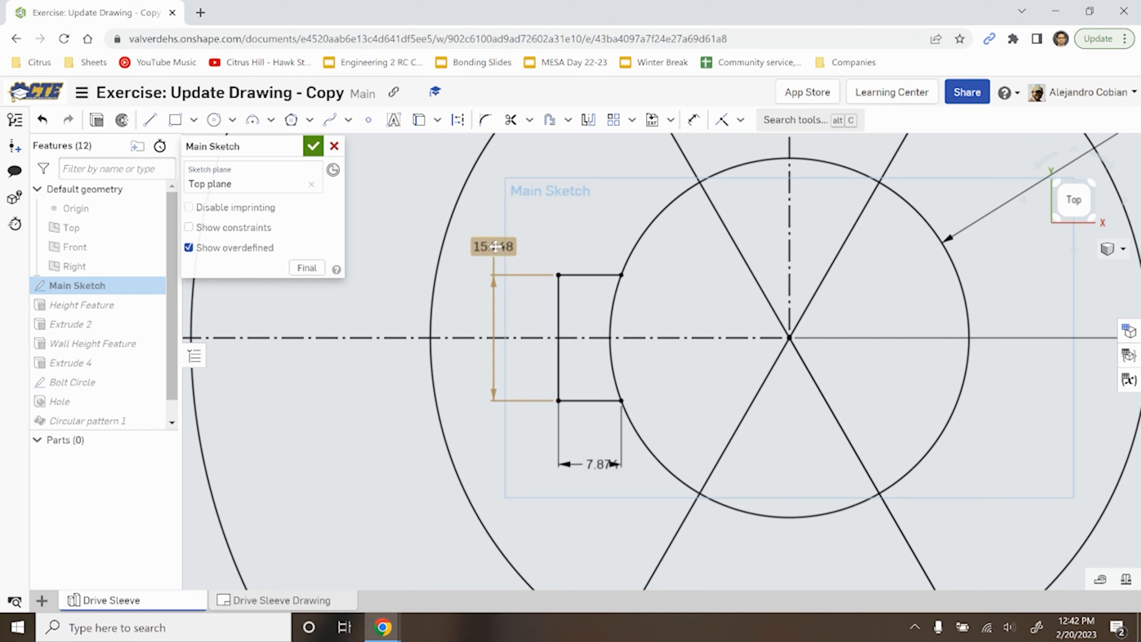
pyautogui.write('20')
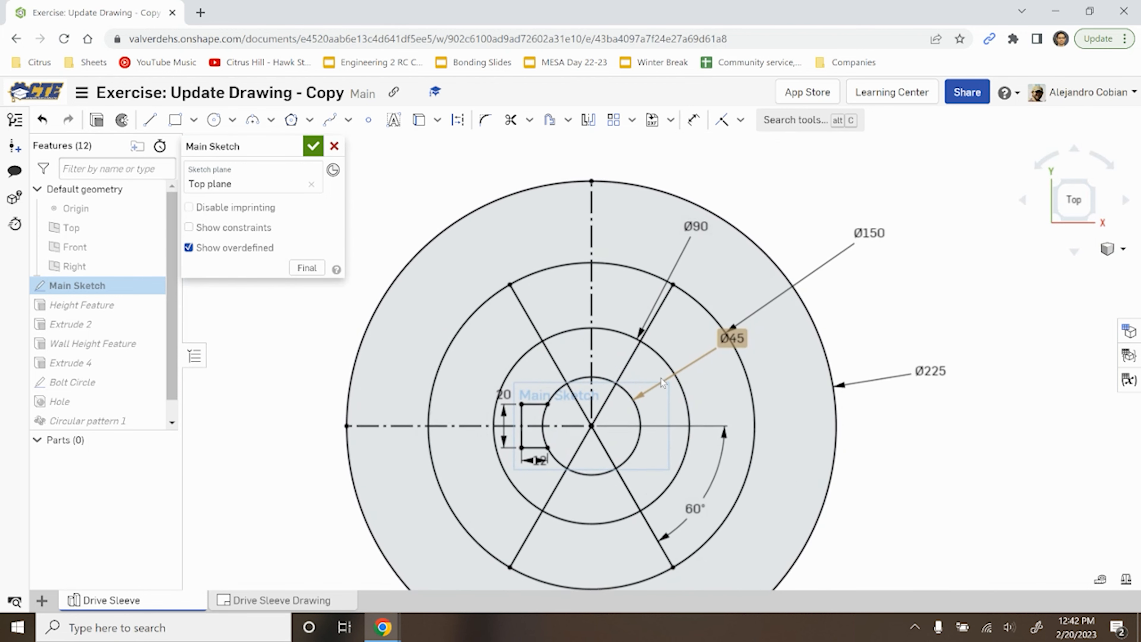
pyautogui.click(269, 12)
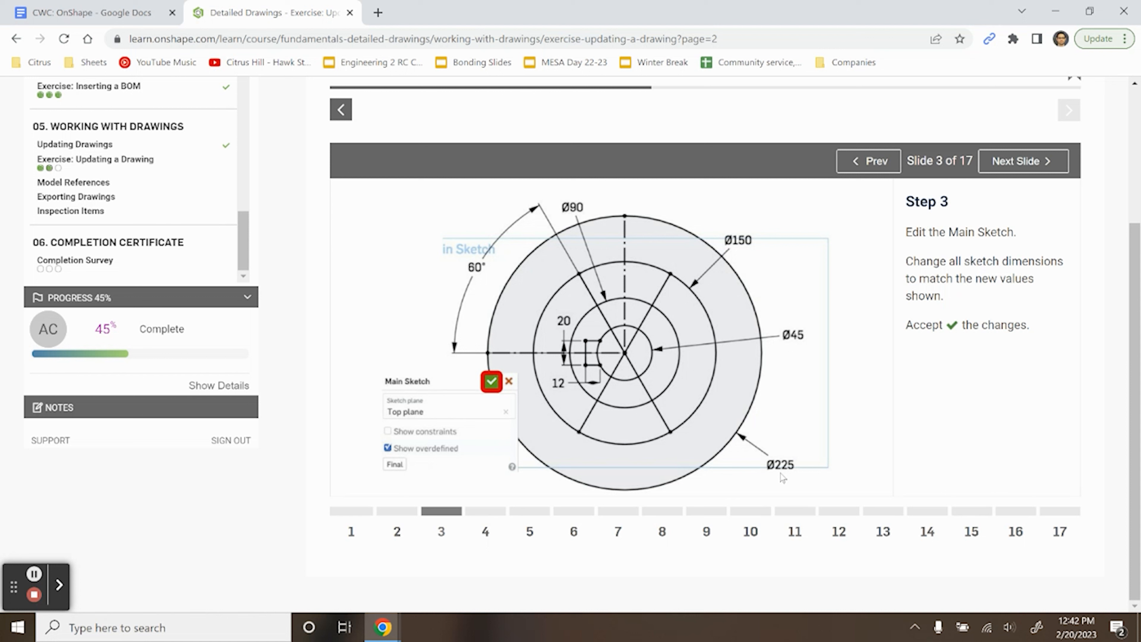
pyautogui.moveTo(791, 341)
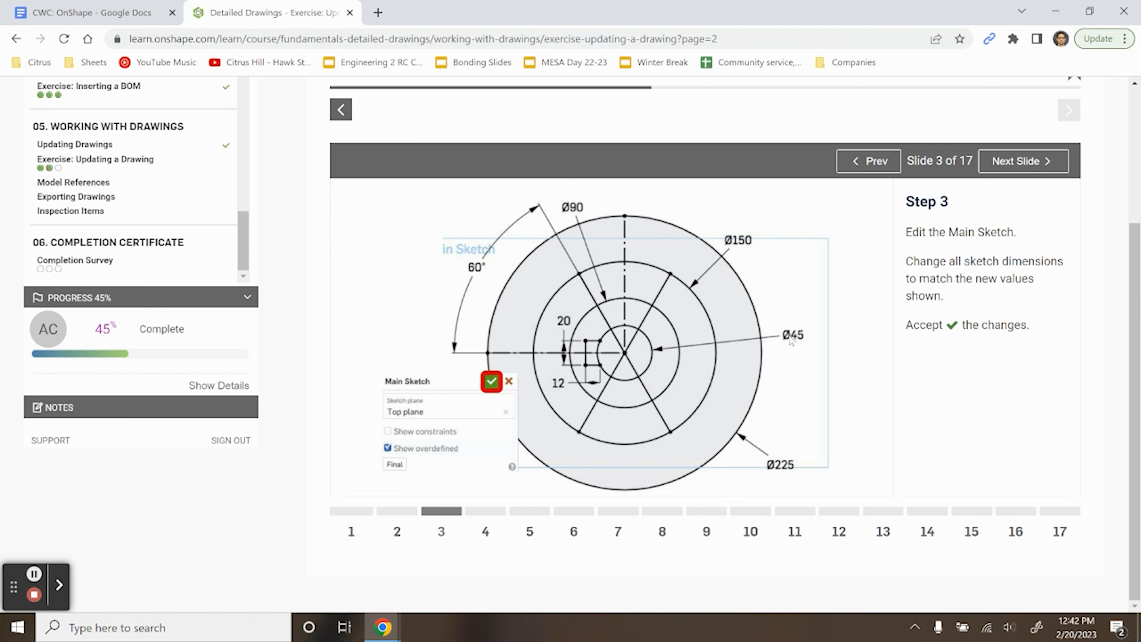
pyautogui.moveTo(498, 272)
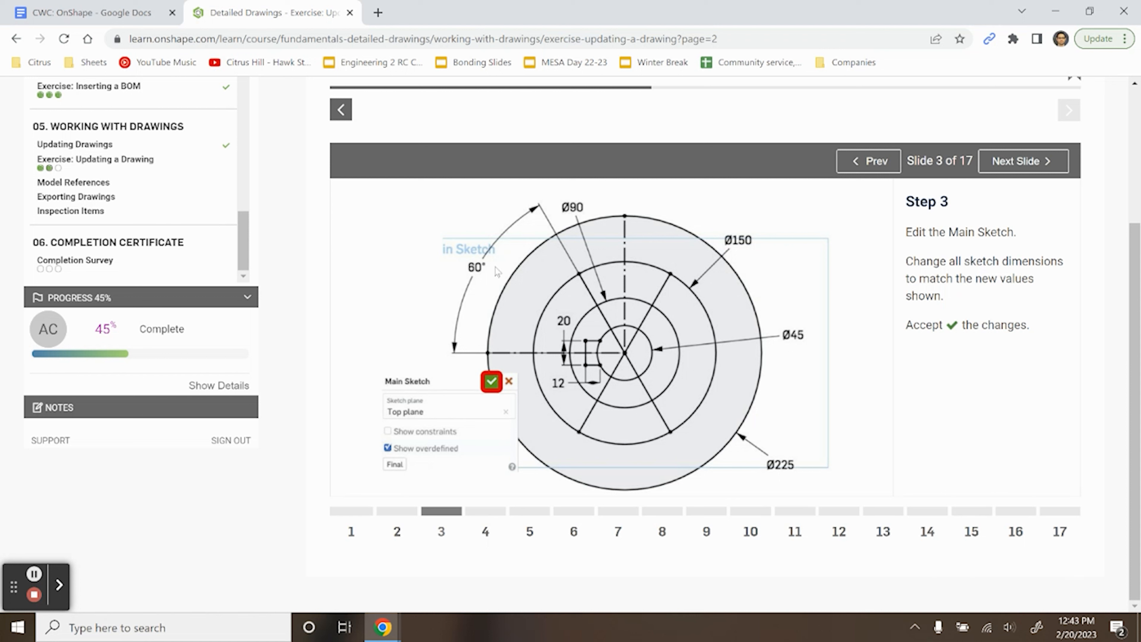
pyautogui.click(269, 12)
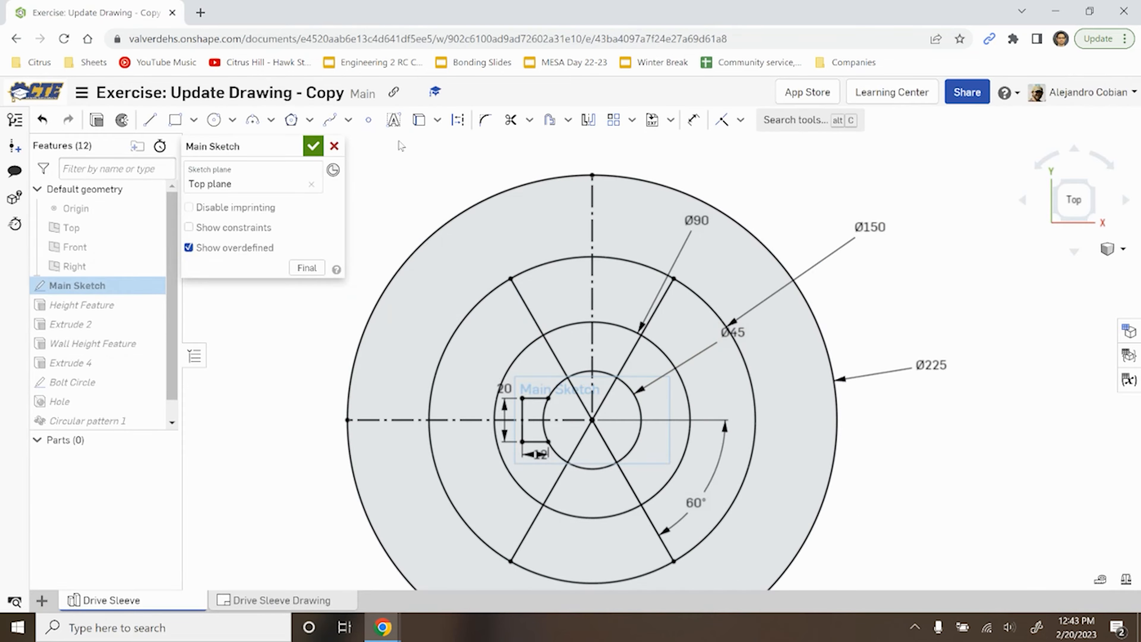
pyautogui.click(314, 146)
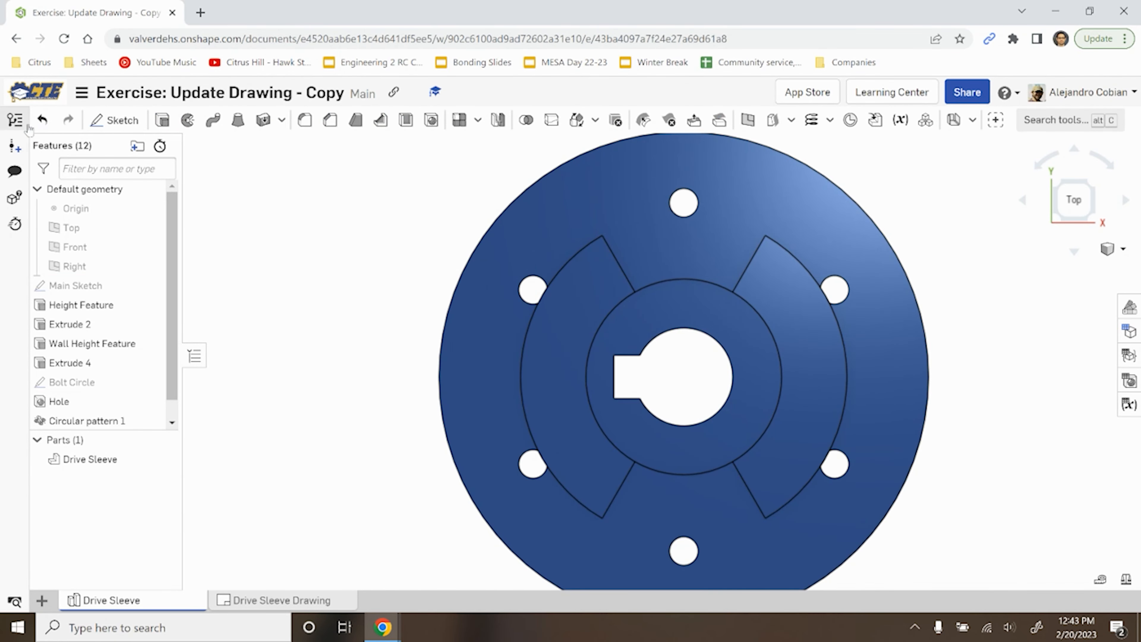
# Enlarge the Bolt Circle sketch diameter to 185 and accept, moving the holes outward.
pyautogui.click(68, 120)
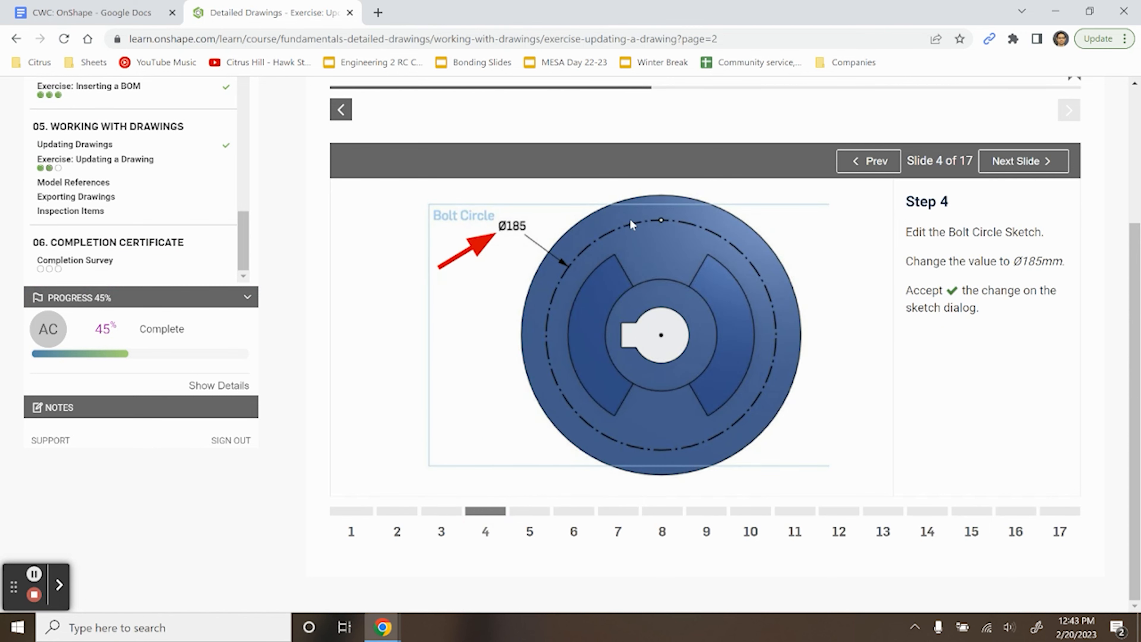
pyautogui.moveTo(962, 236)
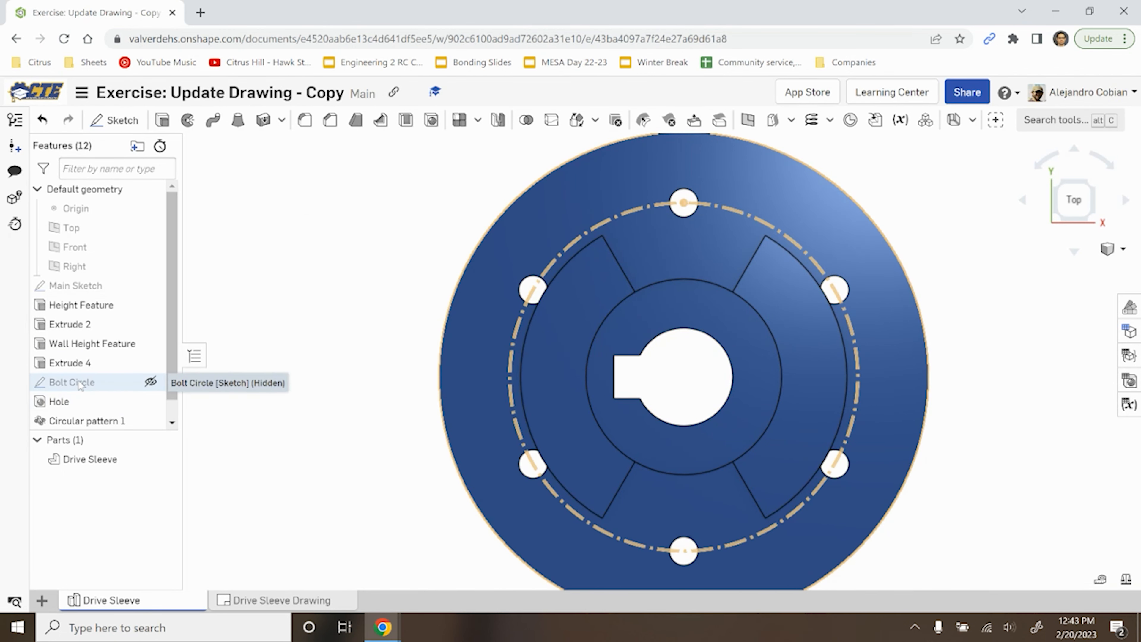
pyautogui.doubleClick(71, 382)
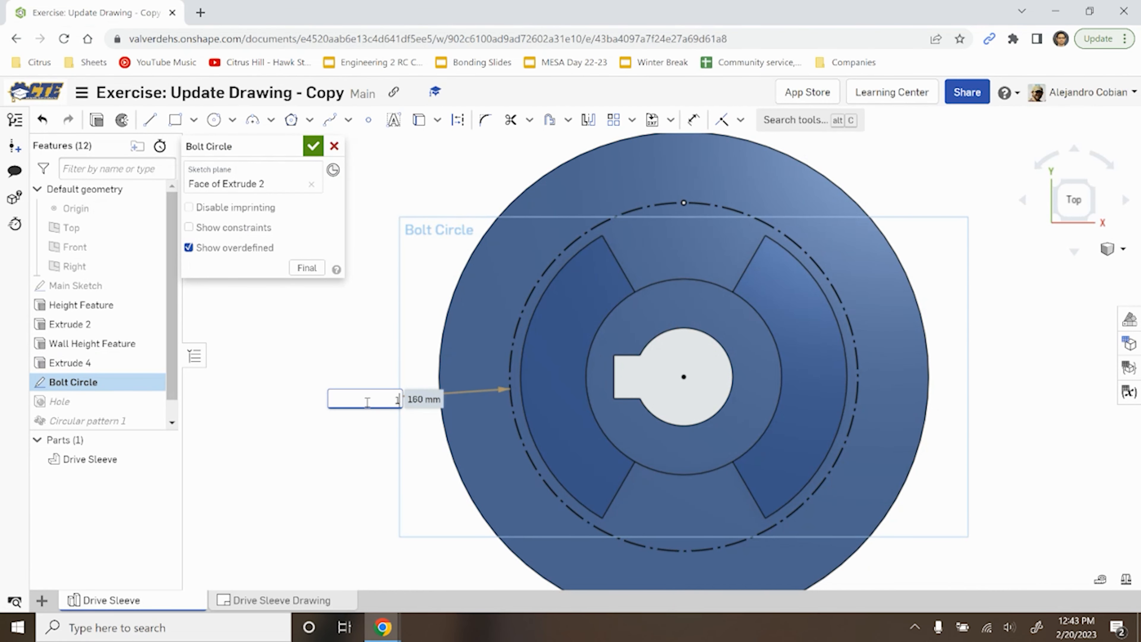
pyautogui.write('185')
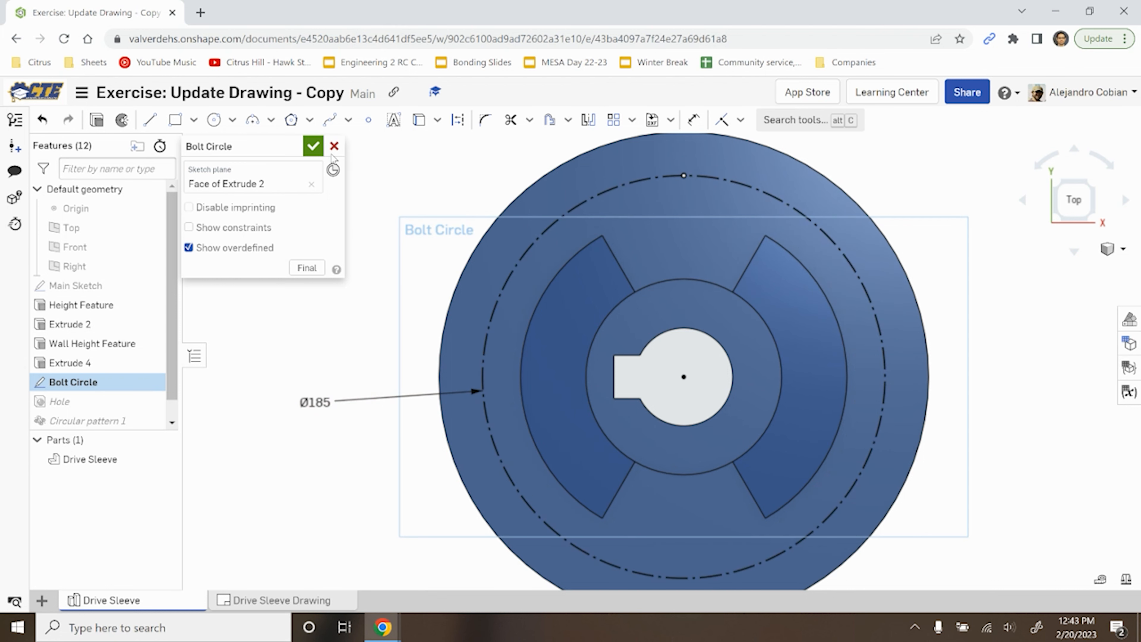
pyautogui.click(313, 146)
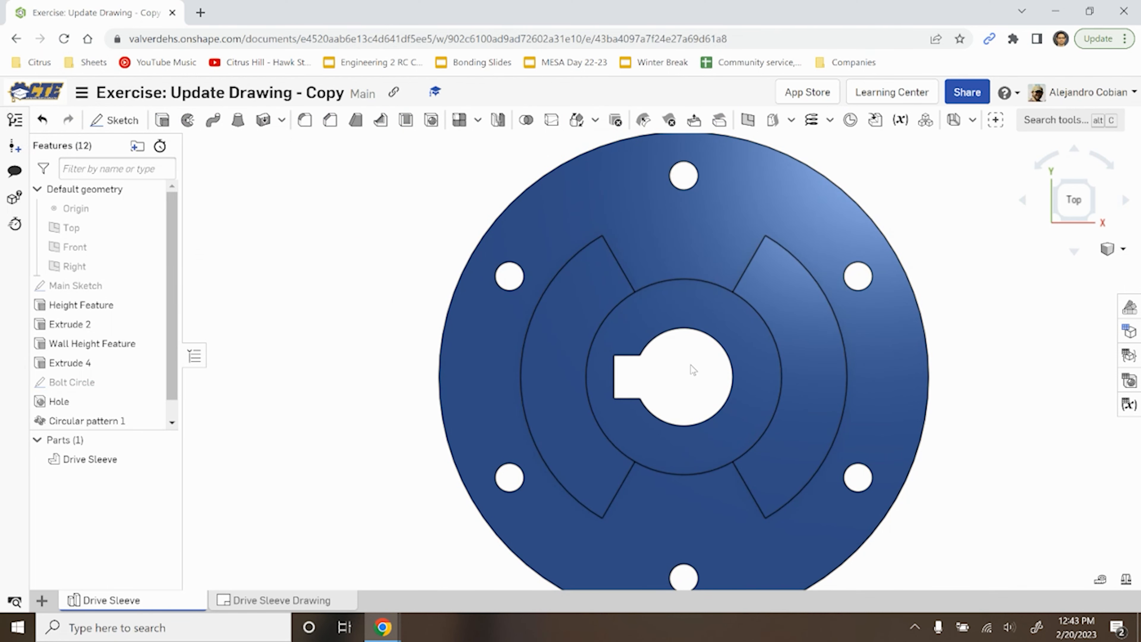
pyautogui.click(270, 13)
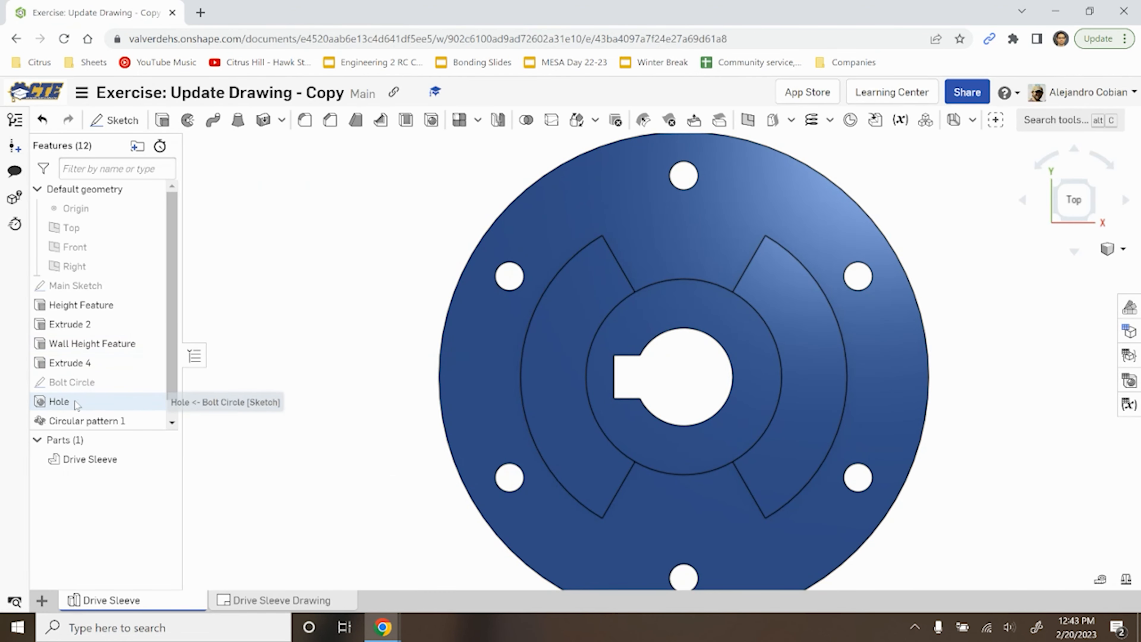
# Set the bolt Hole feature to M16 clearance, accept, then undo to keep the original size.
pyautogui.doubleClick(58, 401)
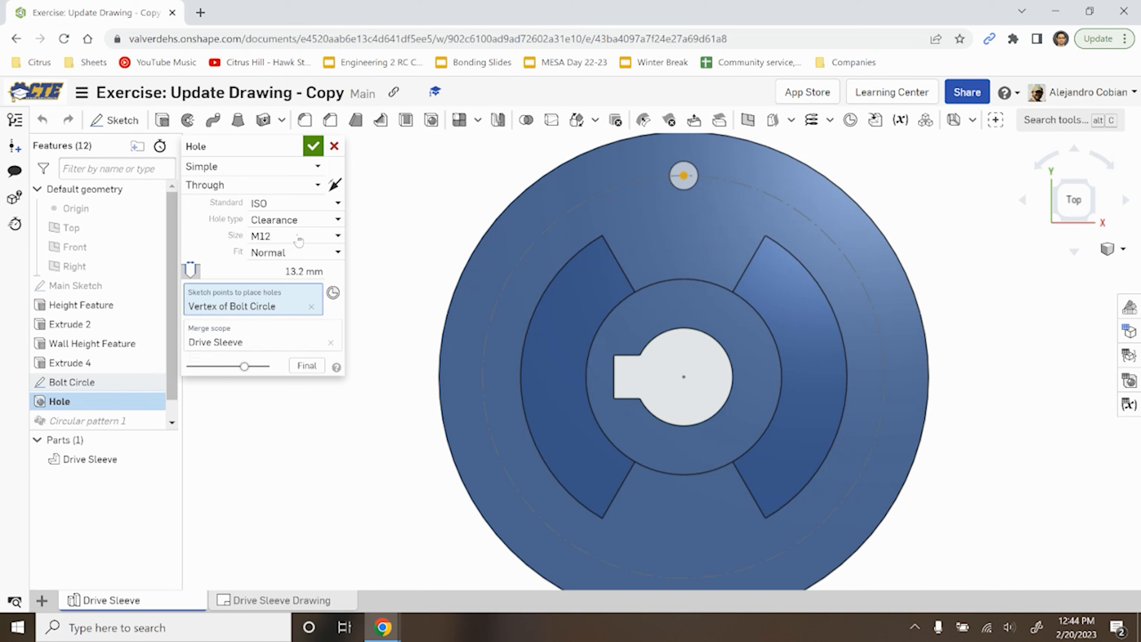
pyautogui.click(295, 235)
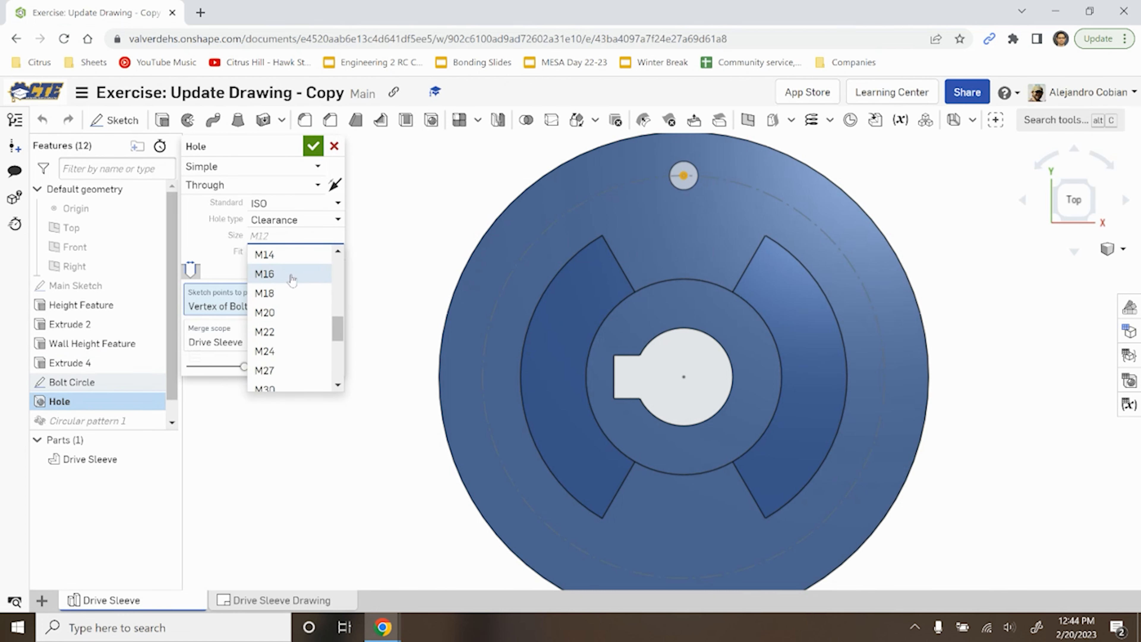
pyautogui.click(264, 273)
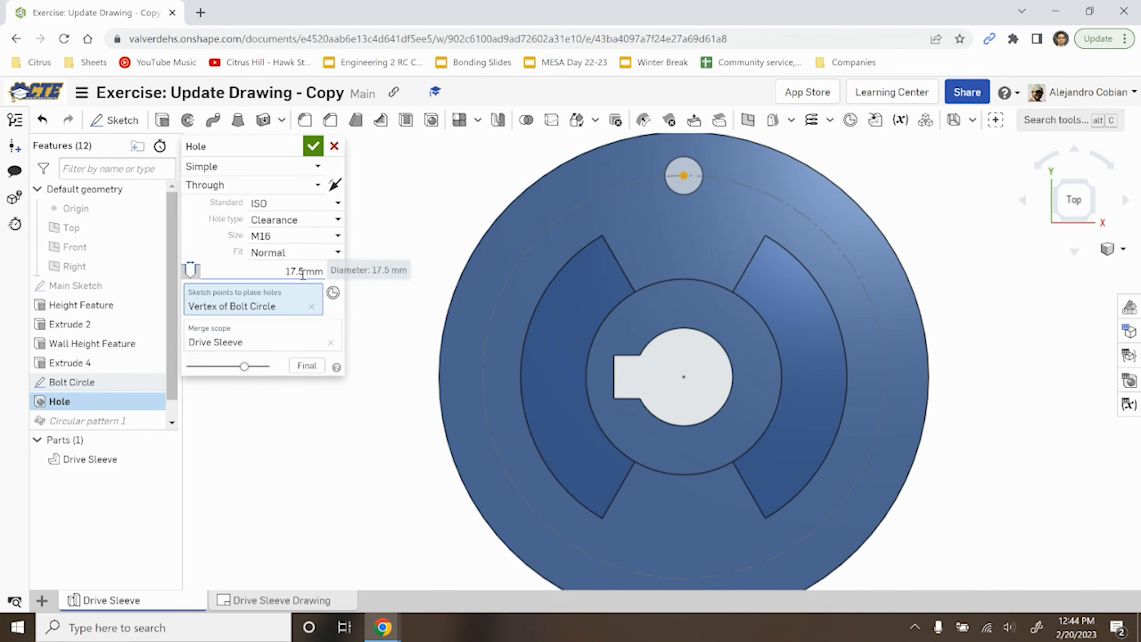
pyautogui.click(313, 146)
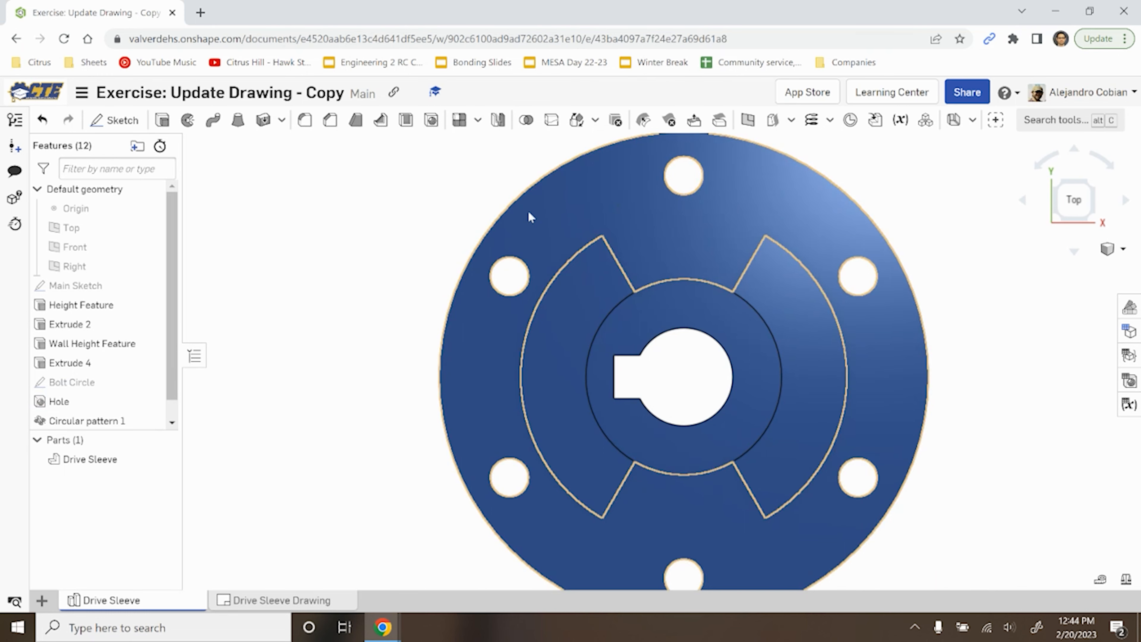
pyautogui.click(68, 119)
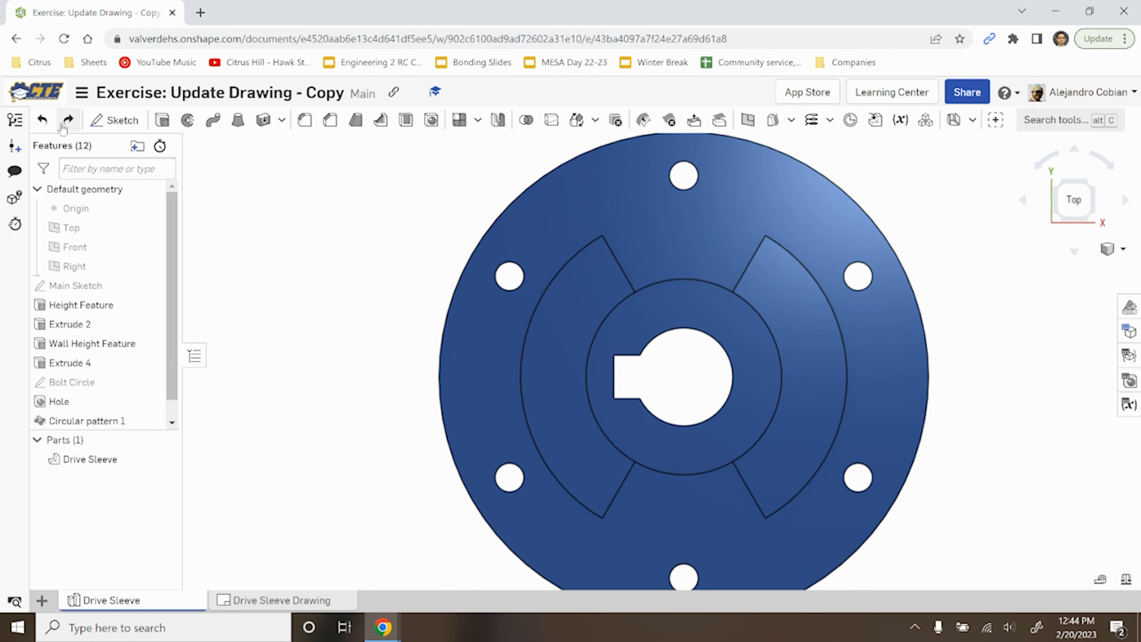
pyautogui.click(269, 12)
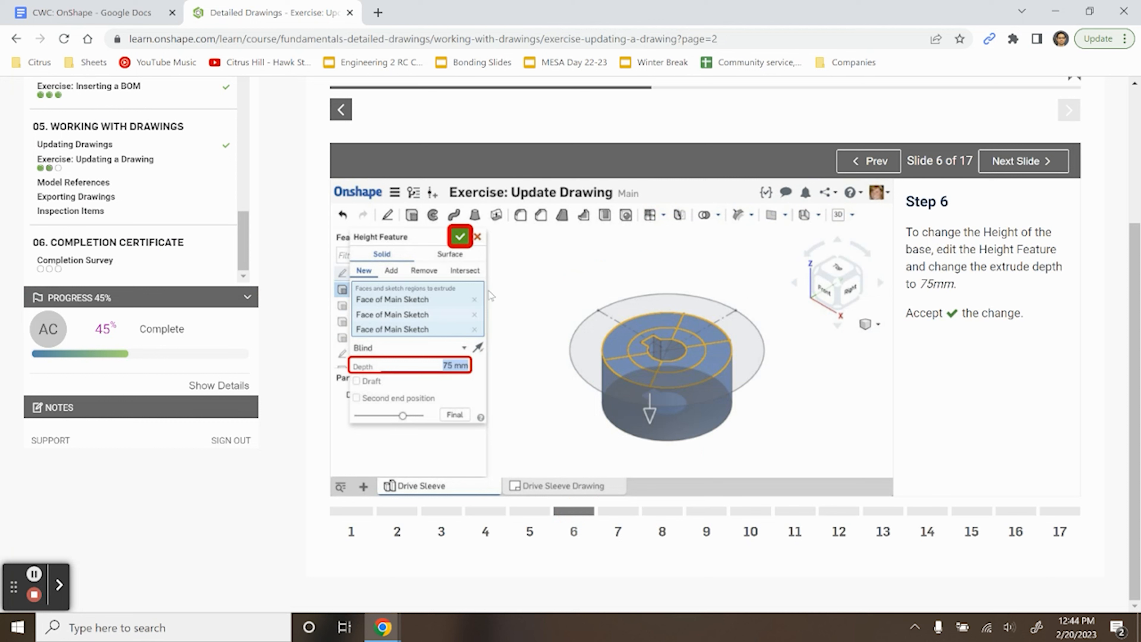
pyautogui.moveTo(1022, 262)
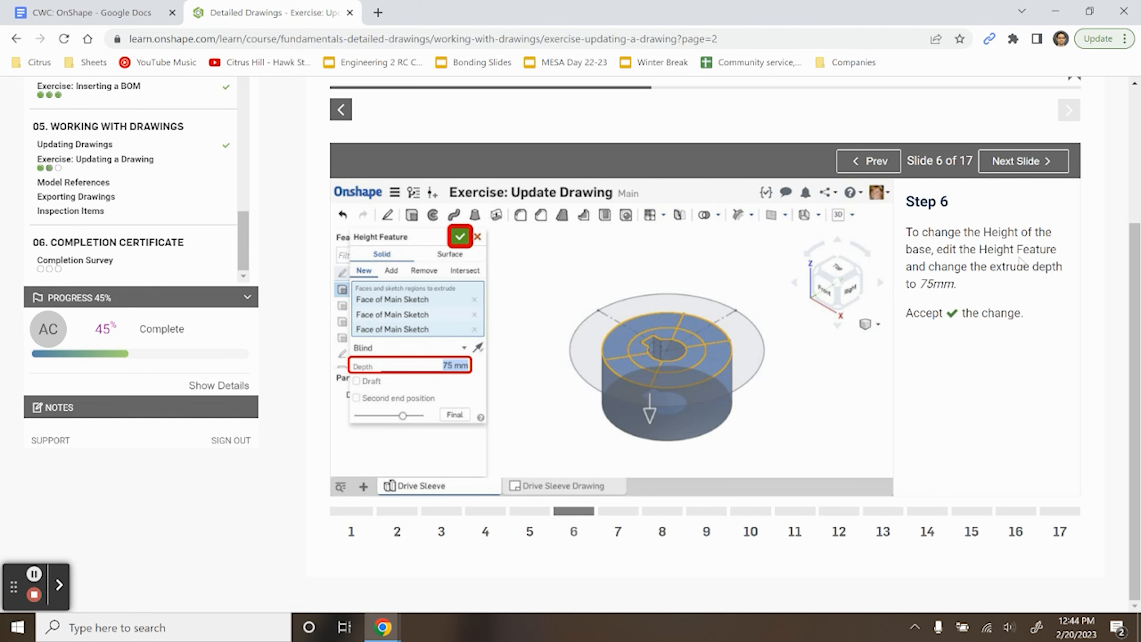
pyautogui.moveTo(894, 297)
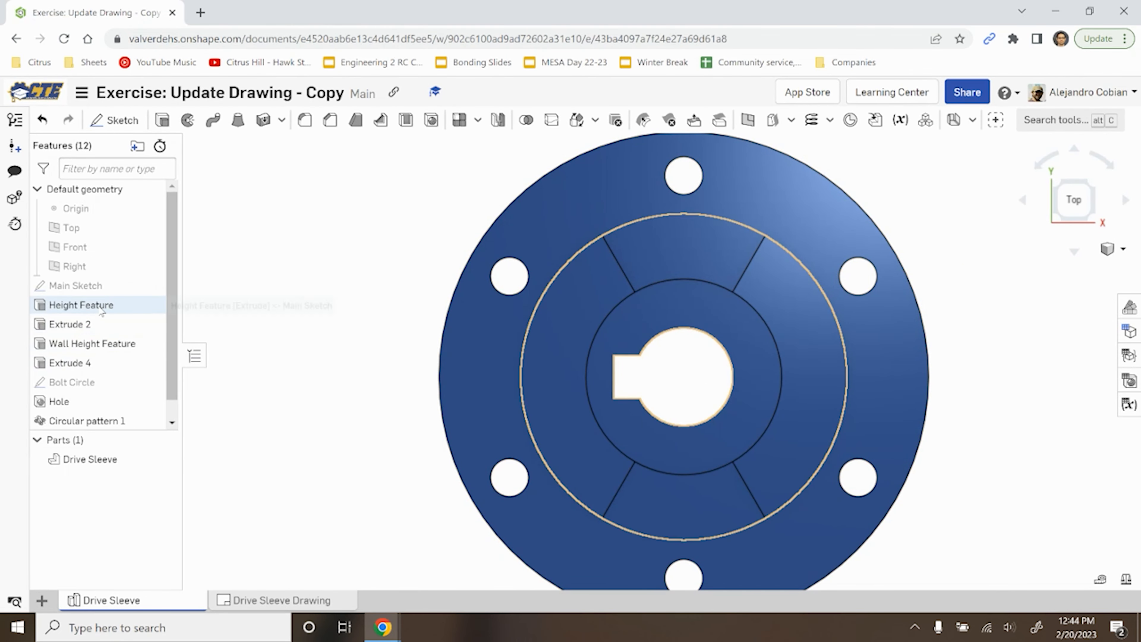
# Set the Height Feature depth to 75 mm and accept.
pyautogui.doubleClick(80, 304)
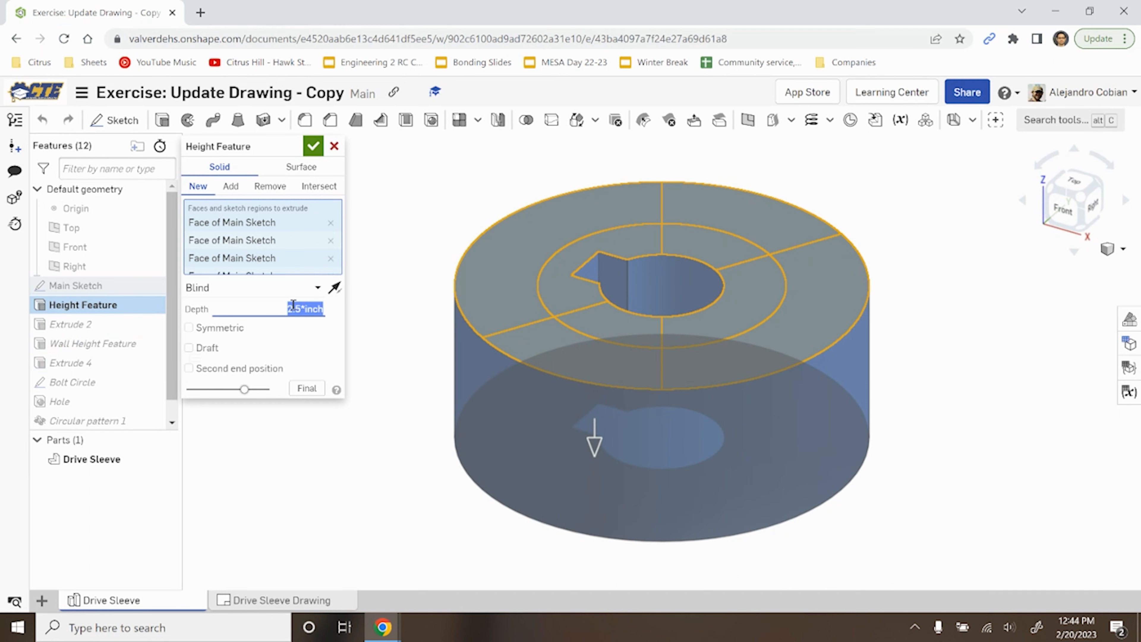
pyautogui.write('75 mm')
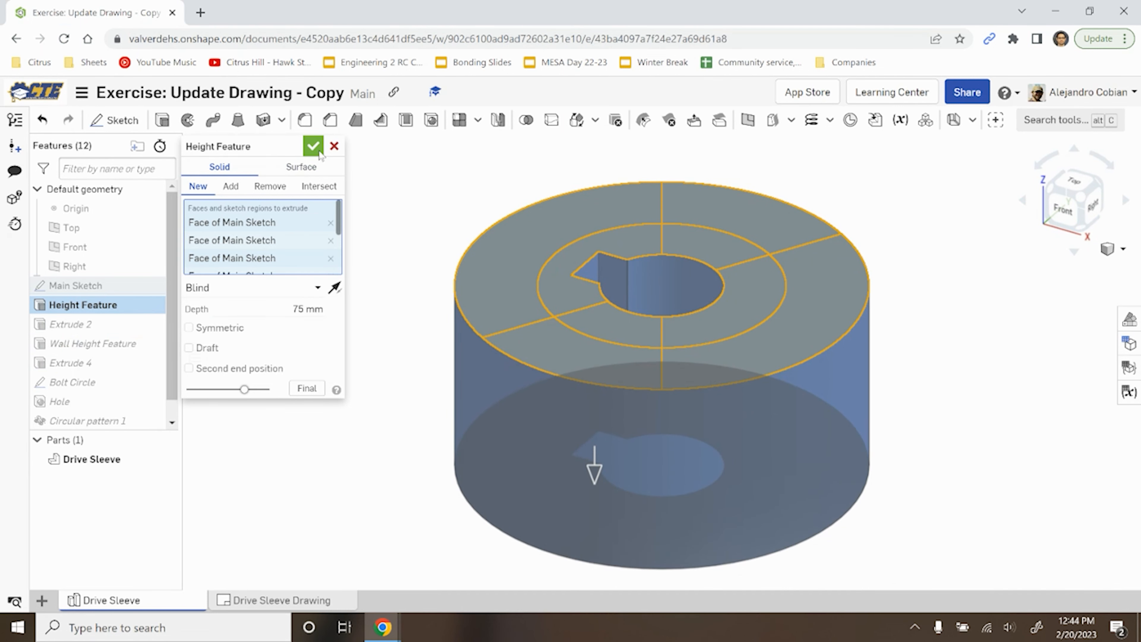
pyautogui.click(313, 145)
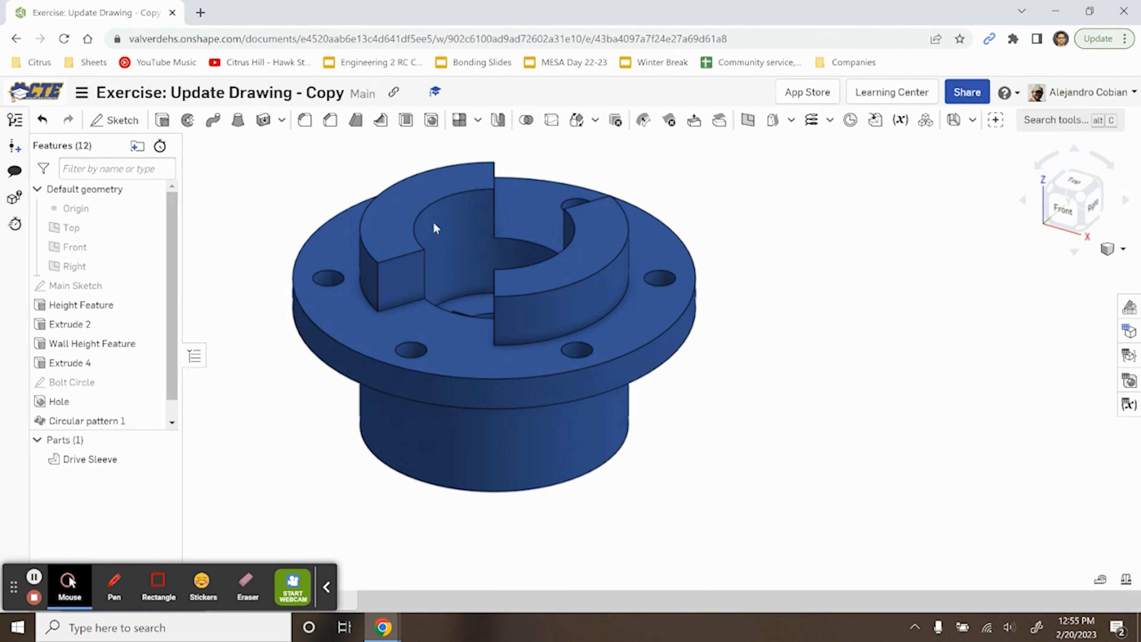
pyautogui.moveTo(93, 343)
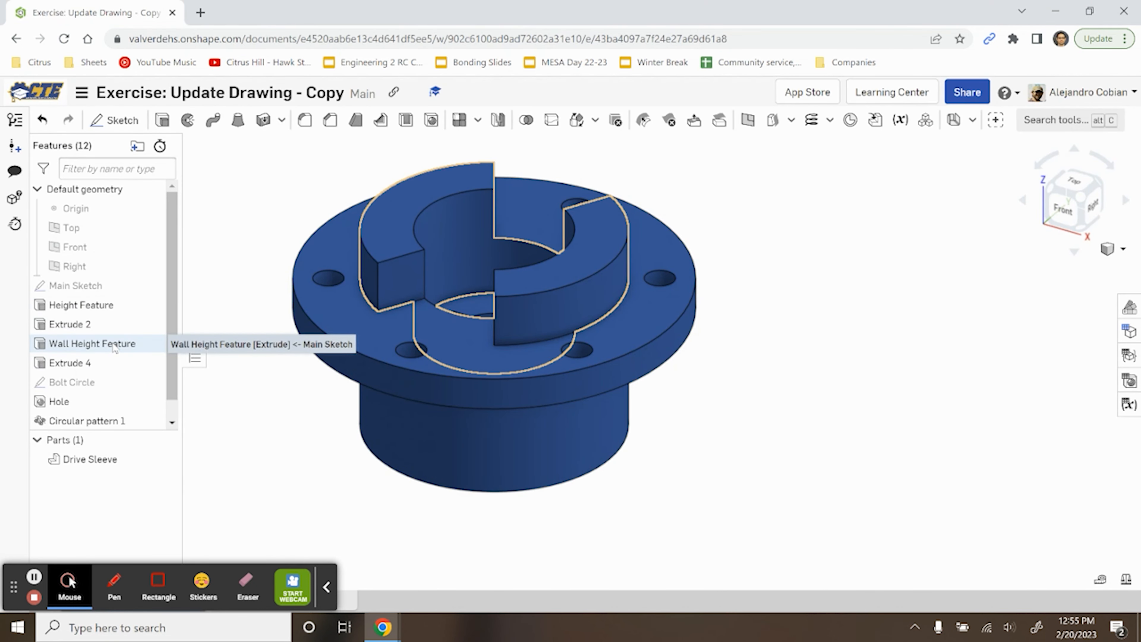
# Set the Wall Height Feature depth to 75 mm and accept.
pyautogui.click(269, 12)
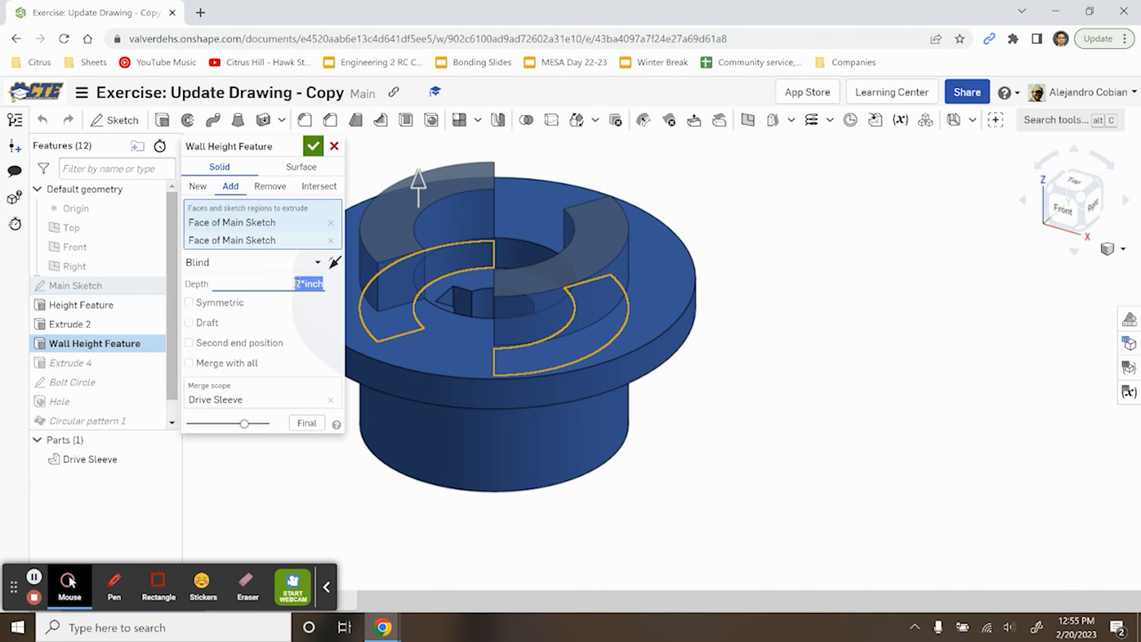
pyautogui.write('75')
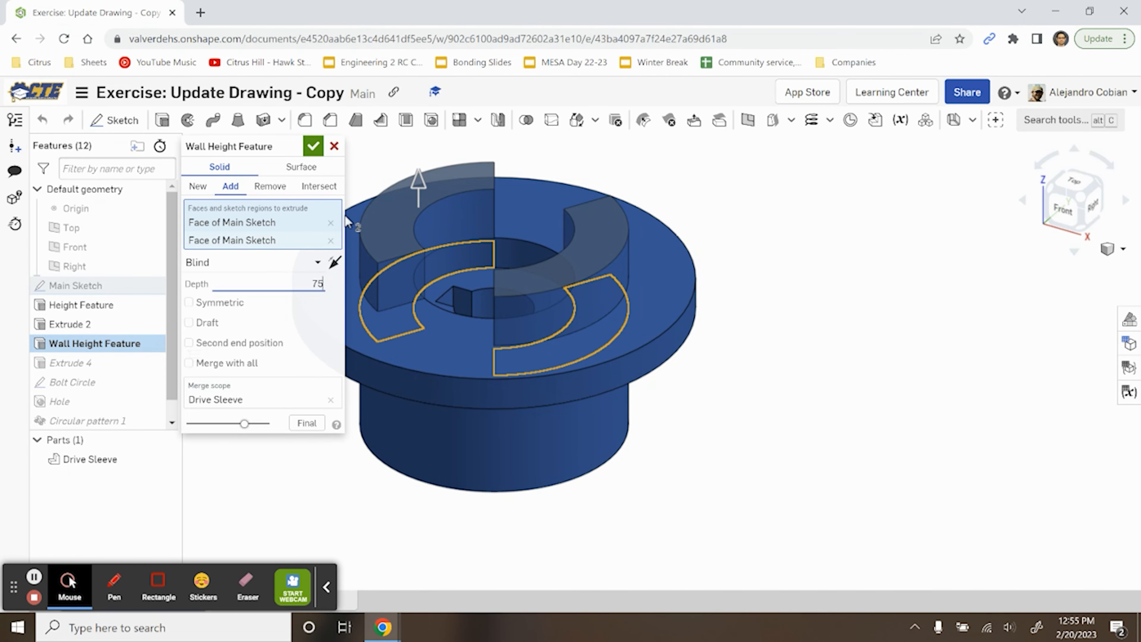
pyautogui.click(314, 146)
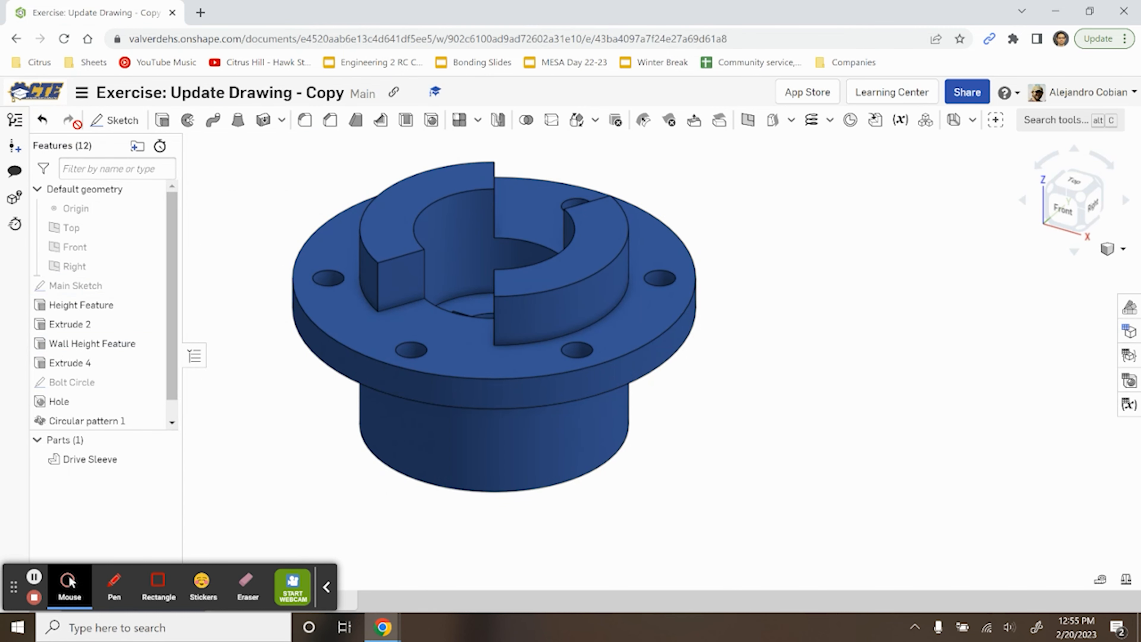
# Move the rollback bar to just after Bolt Circle, excluding the Hole feature.
pyautogui.click(270, 12)
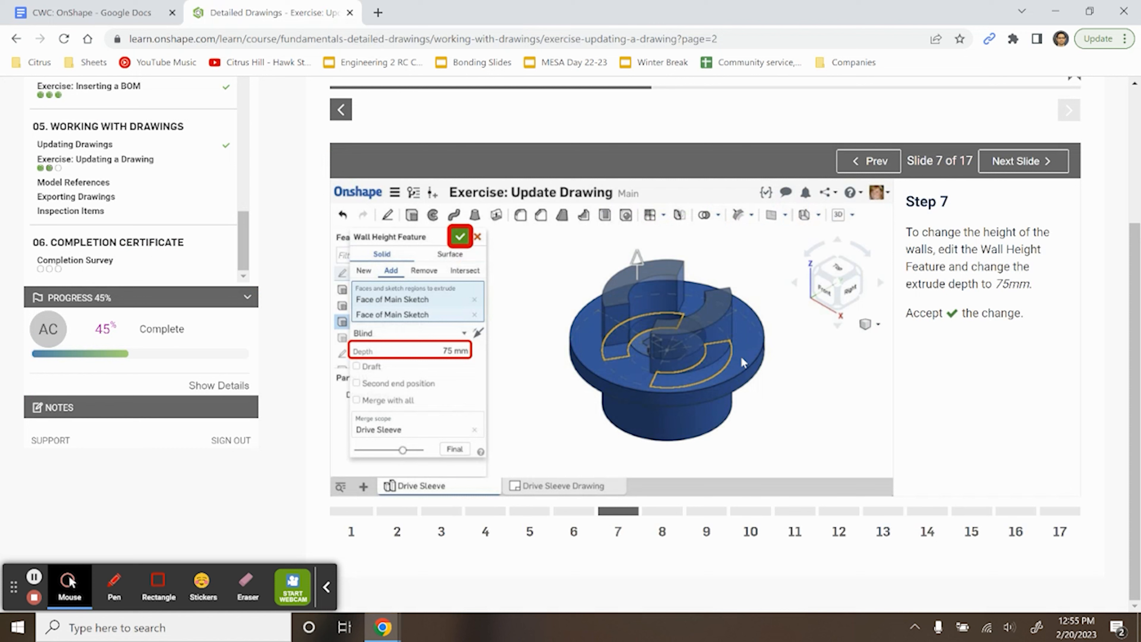
pyautogui.click(1022, 161)
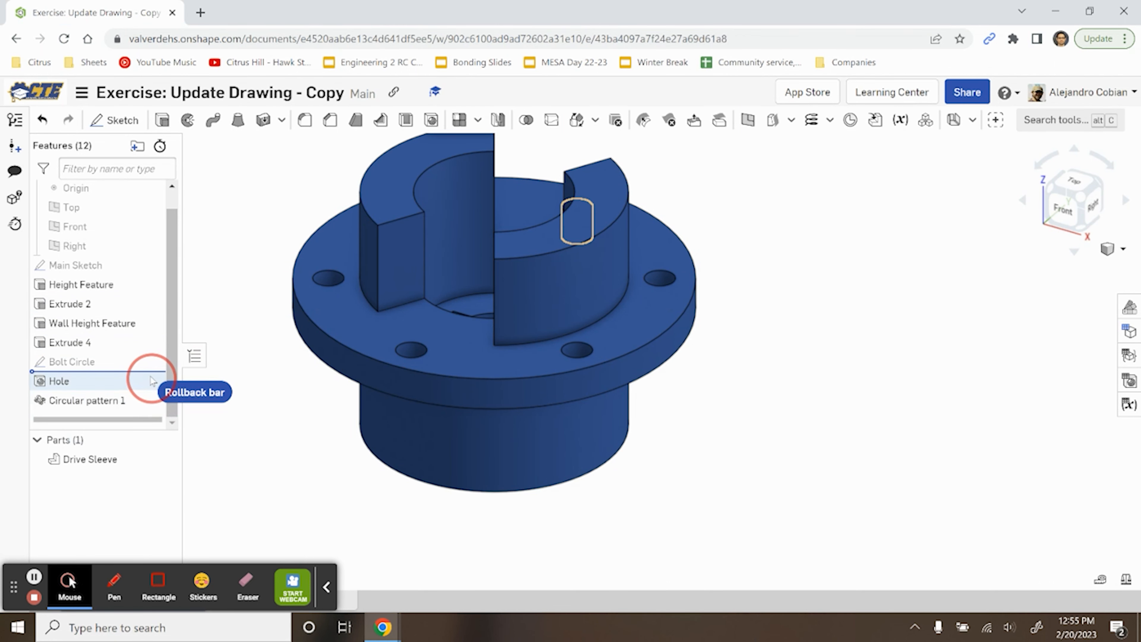
pyautogui.click(269, 12)
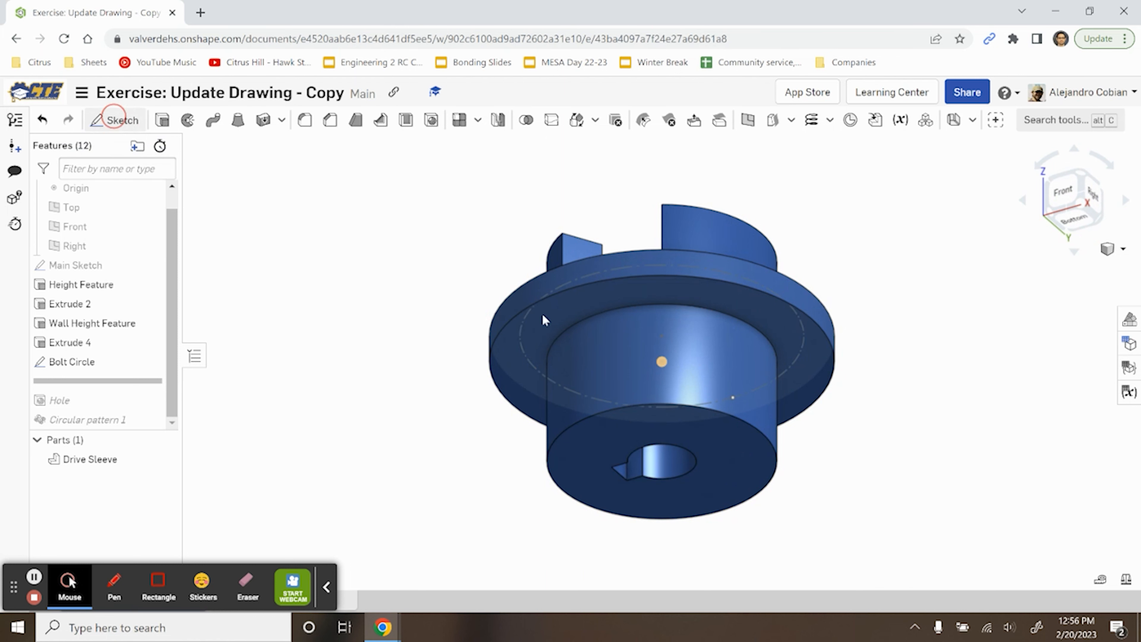
# Sketch the flange's outer circle on the bottom face and rename it Flange Sketch.
pyautogui.click(121, 120)
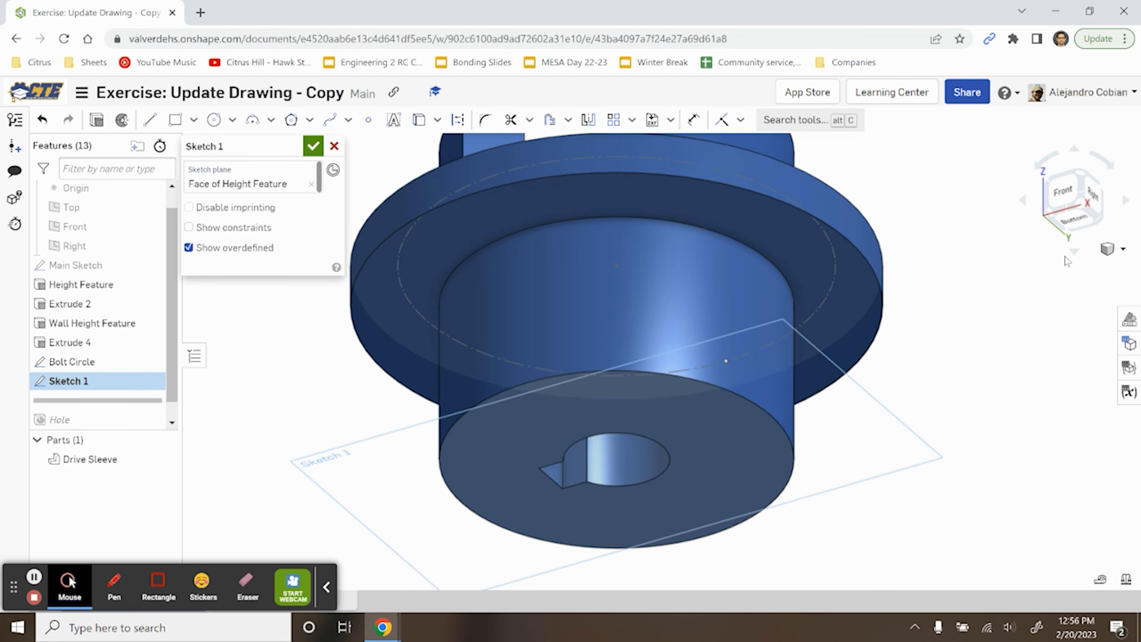
pyautogui.moveTo(419, 120)
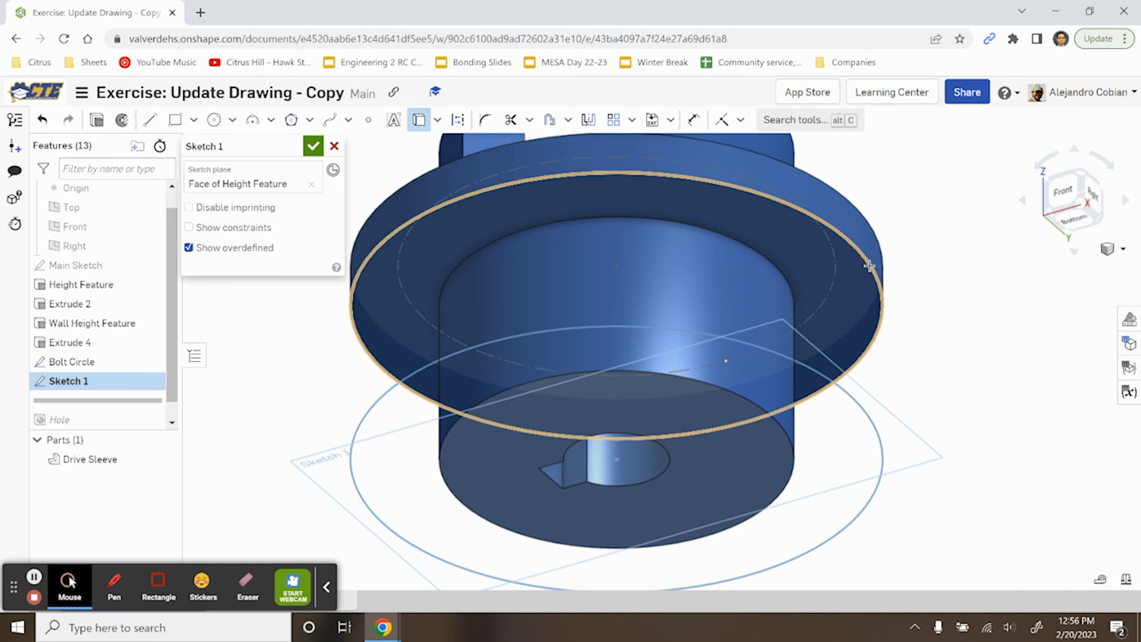
pyautogui.click(269, 12)
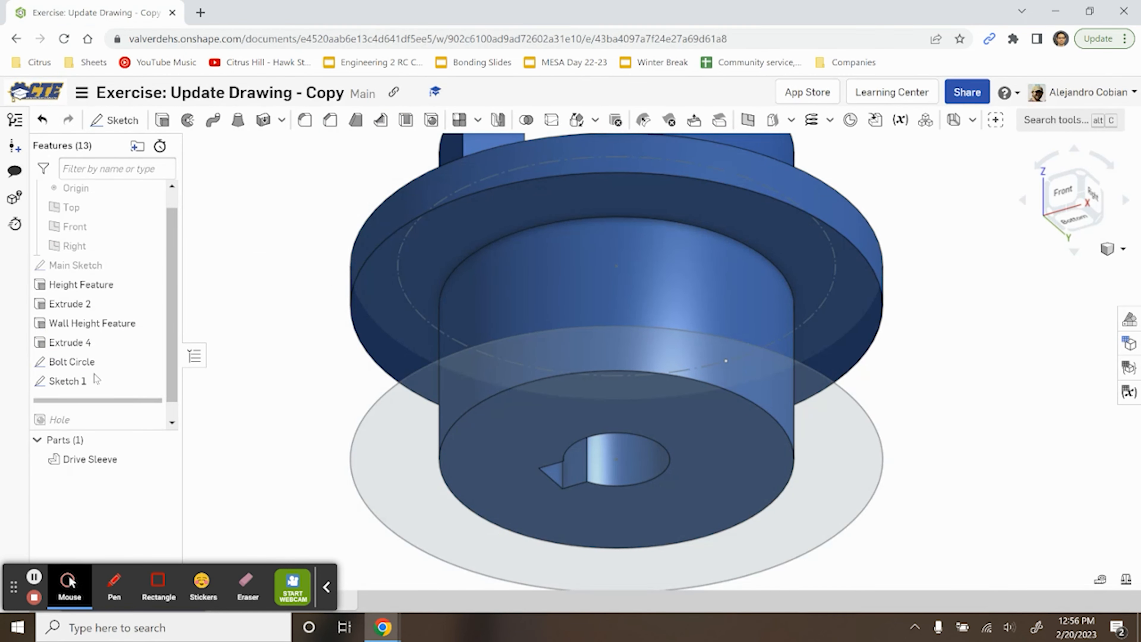
pyautogui.click(273, 12)
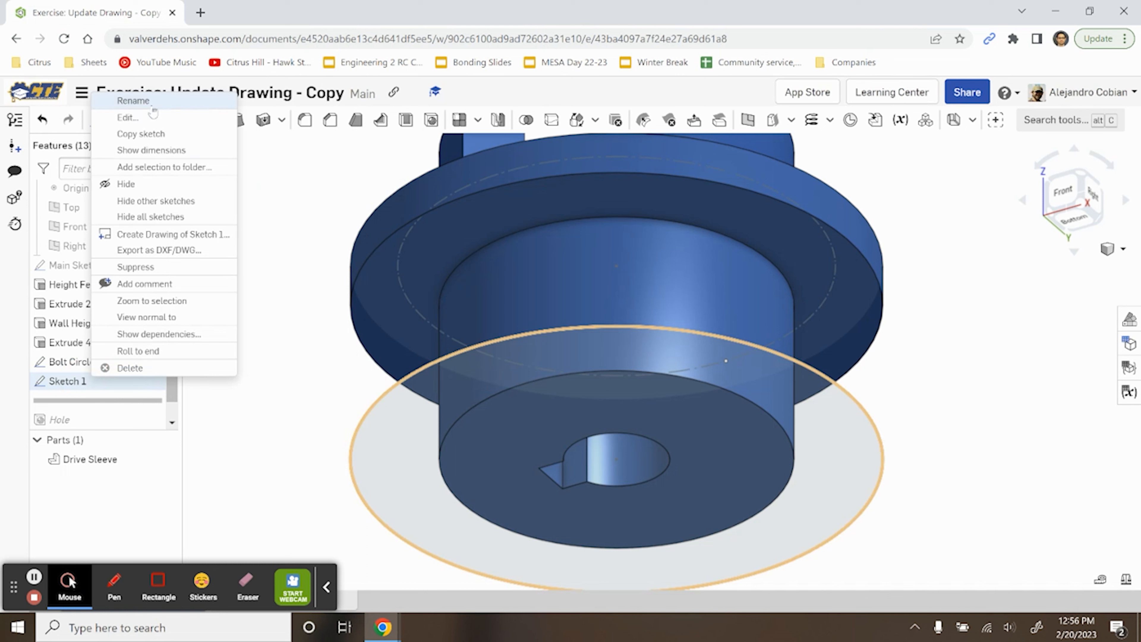
pyautogui.click(133, 101)
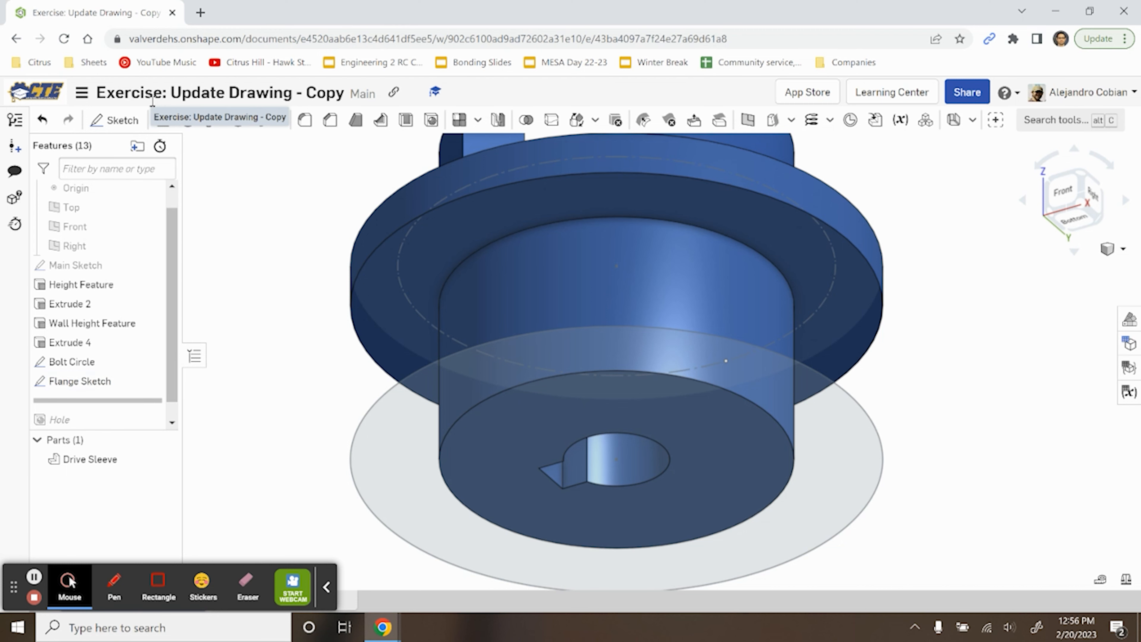
# Extrude the Flange Sketch ring region 15 mm as an Add, named Flange Feature.
pyautogui.click(269, 12)
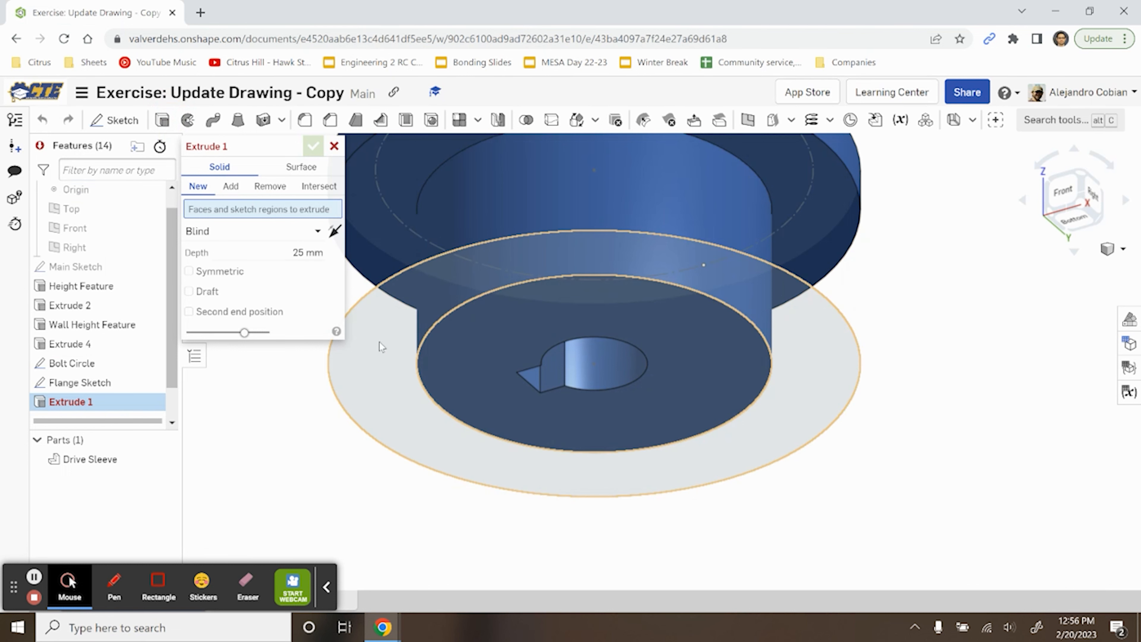
pyautogui.click(486, 364)
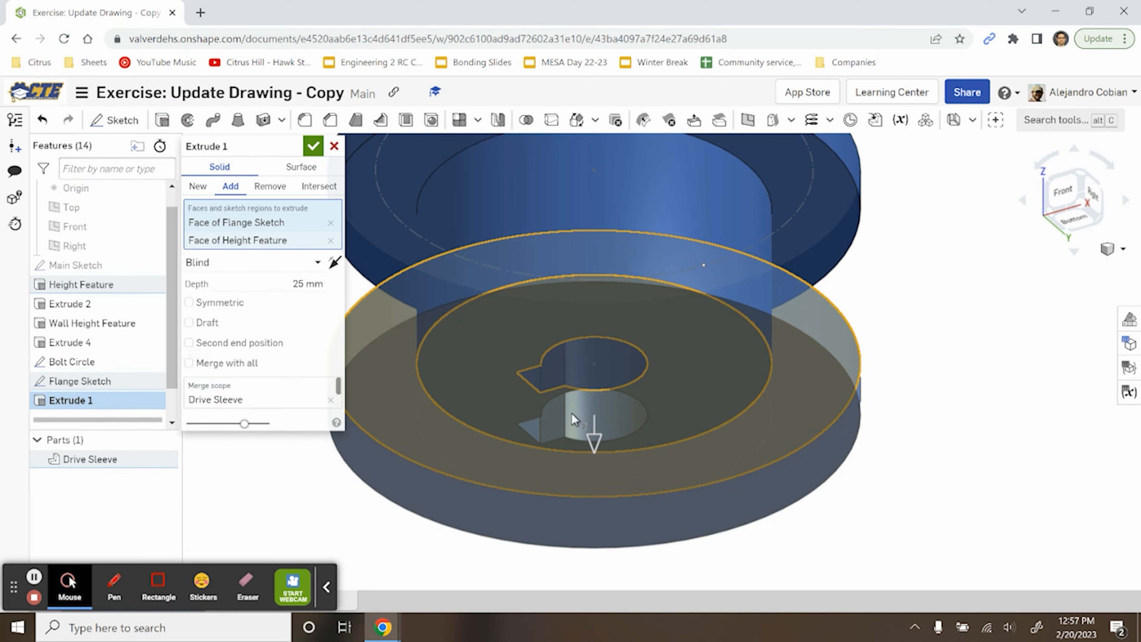
pyautogui.click(269, 13)
pyautogui.write('Flange Feature')
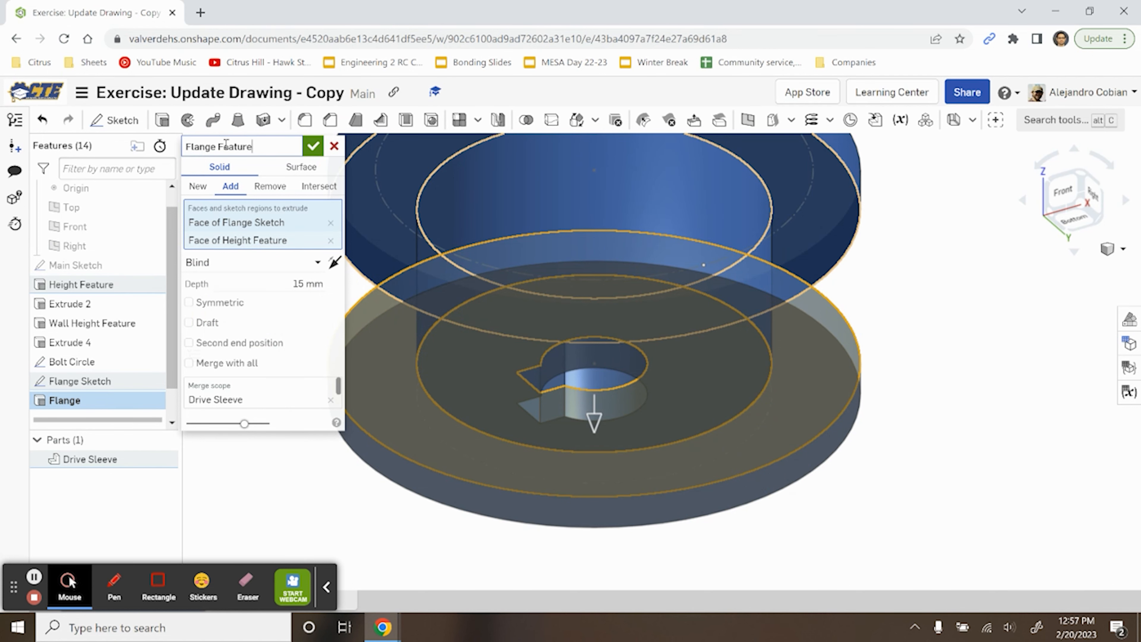
pyautogui.click(313, 146)
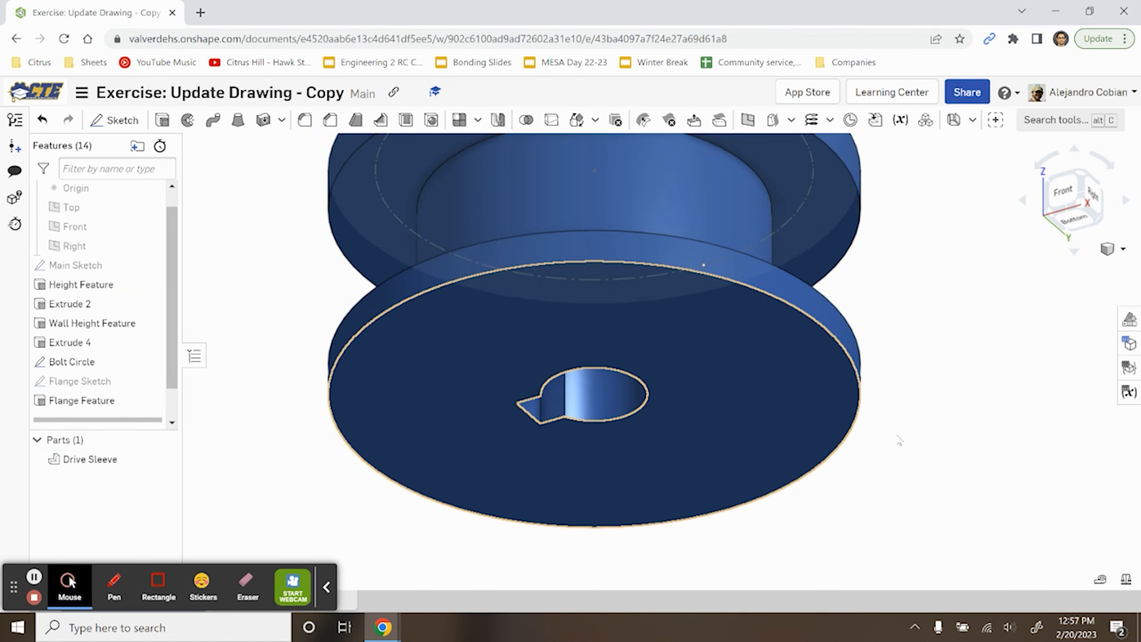
pyautogui.click(42, 120)
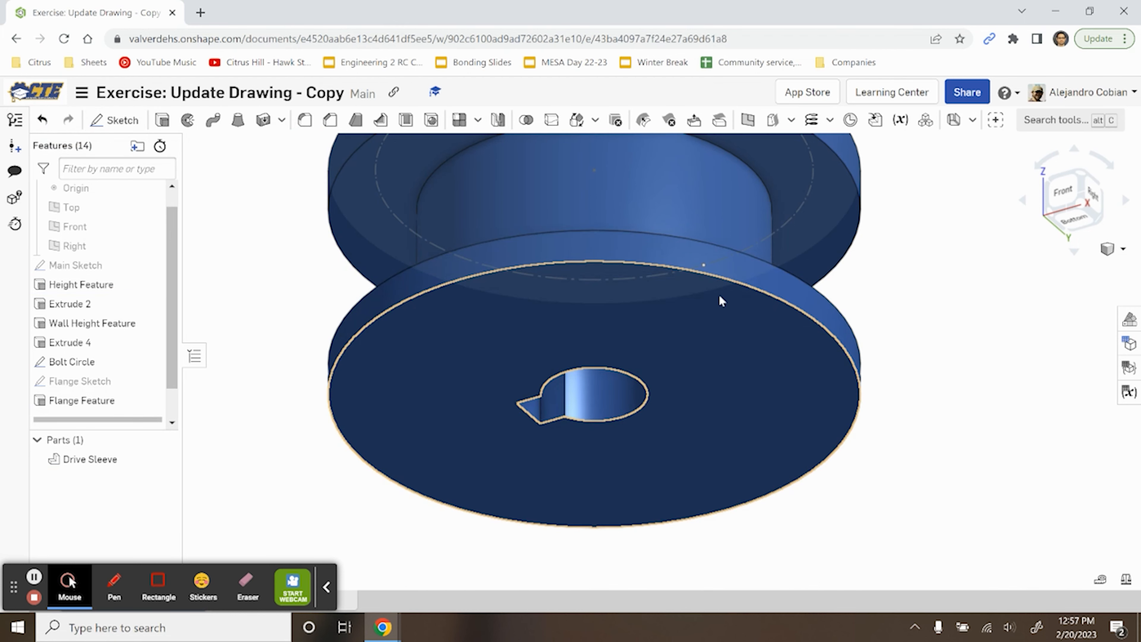
pyautogui.click(268, 13)
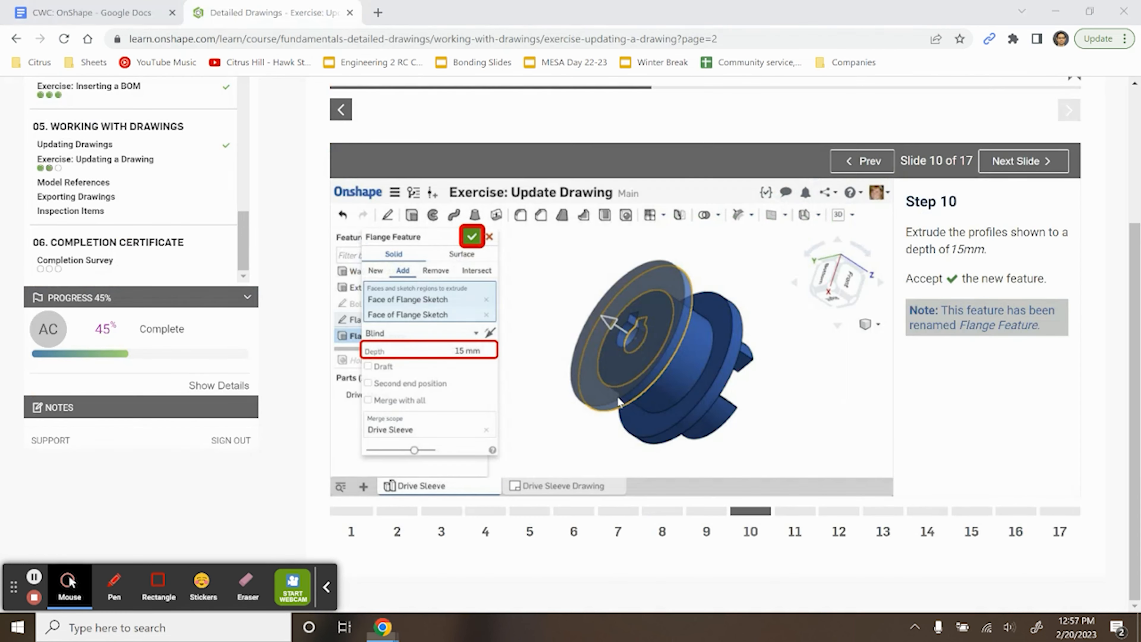
# Roll the Drive Sleeve history to the end so the bolt holes cut through the new flange.
pyautogui.click(1022, 161)
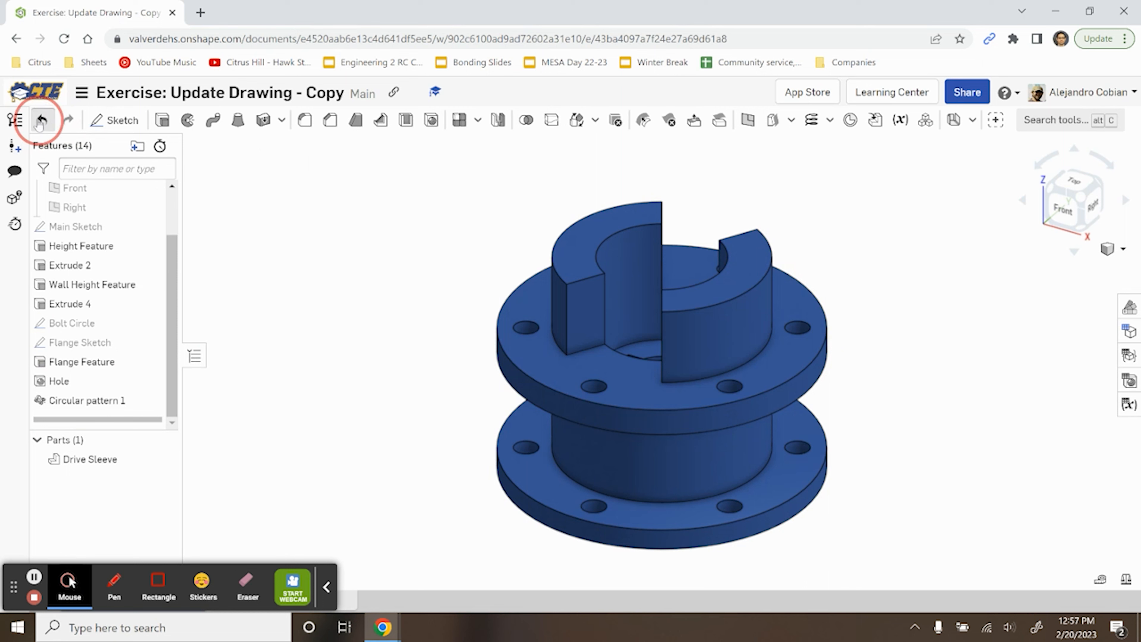
pyautogui.click(42, 120)
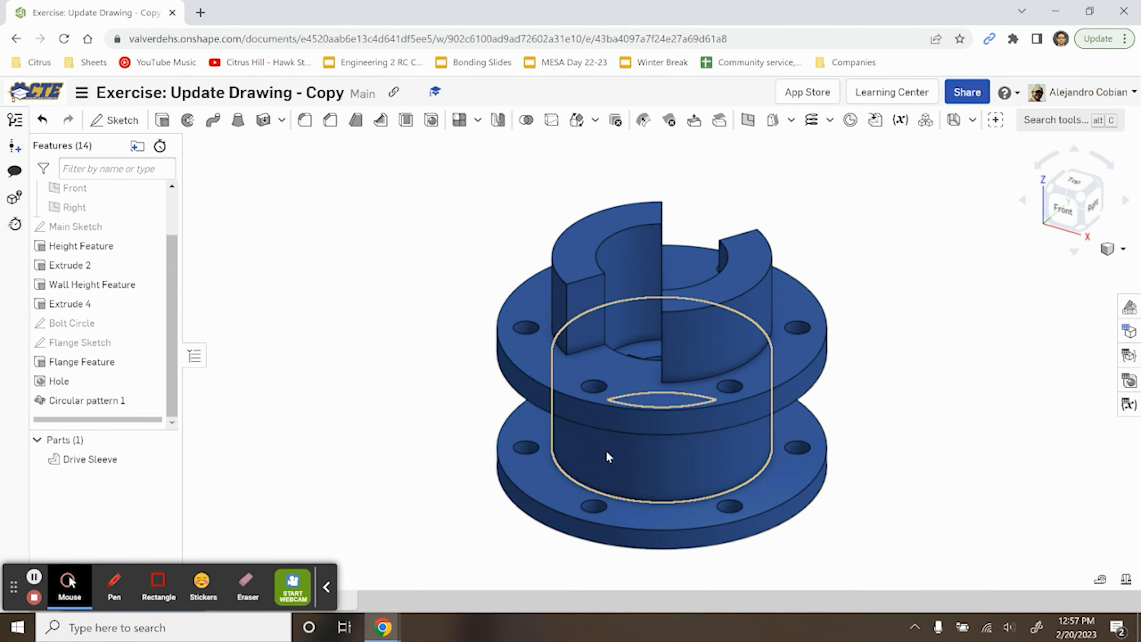
pyautogui.click(271, 12)
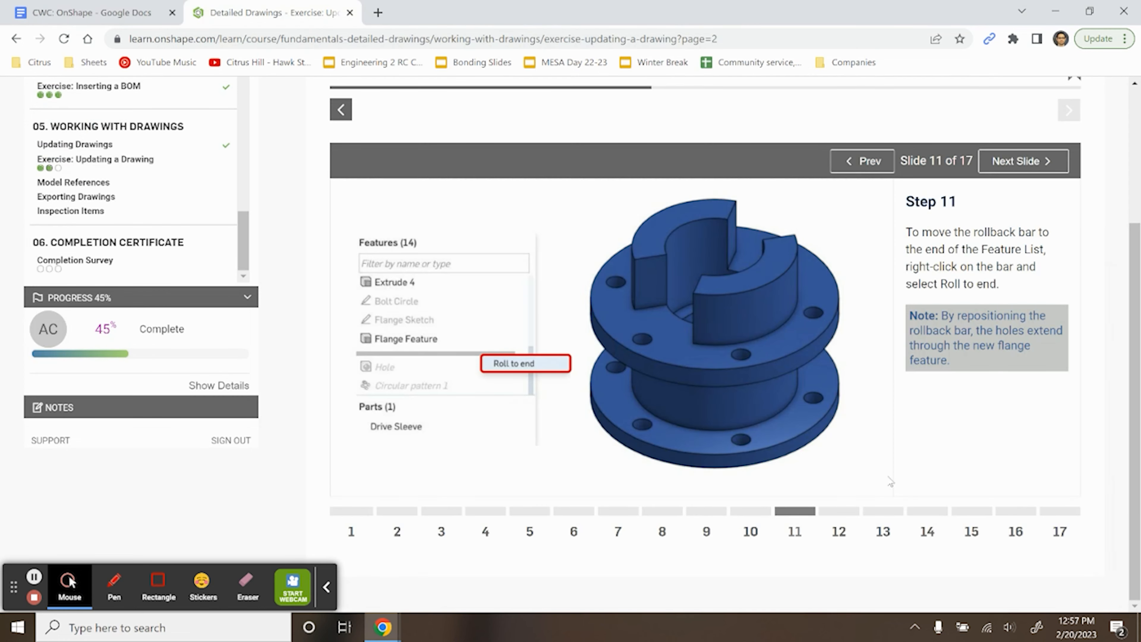
pyautogui.click(1022, 162)
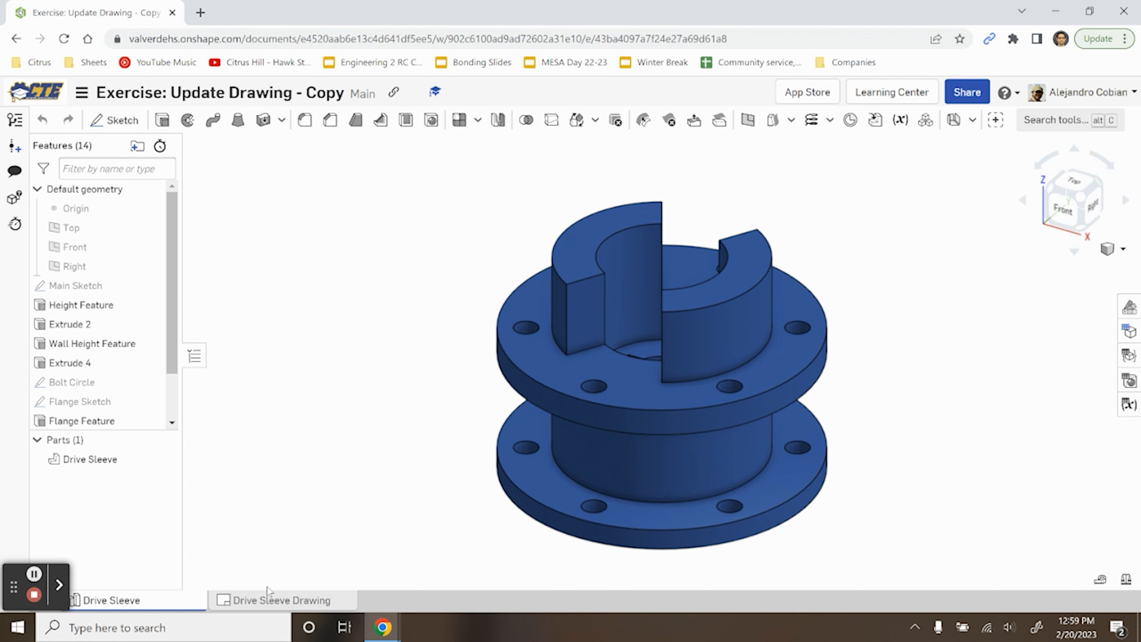
# Update the Drive Sleeve Drawing to the redesigned part and inspect the Ø225 dimension.
pyautogui.click(276, 600)
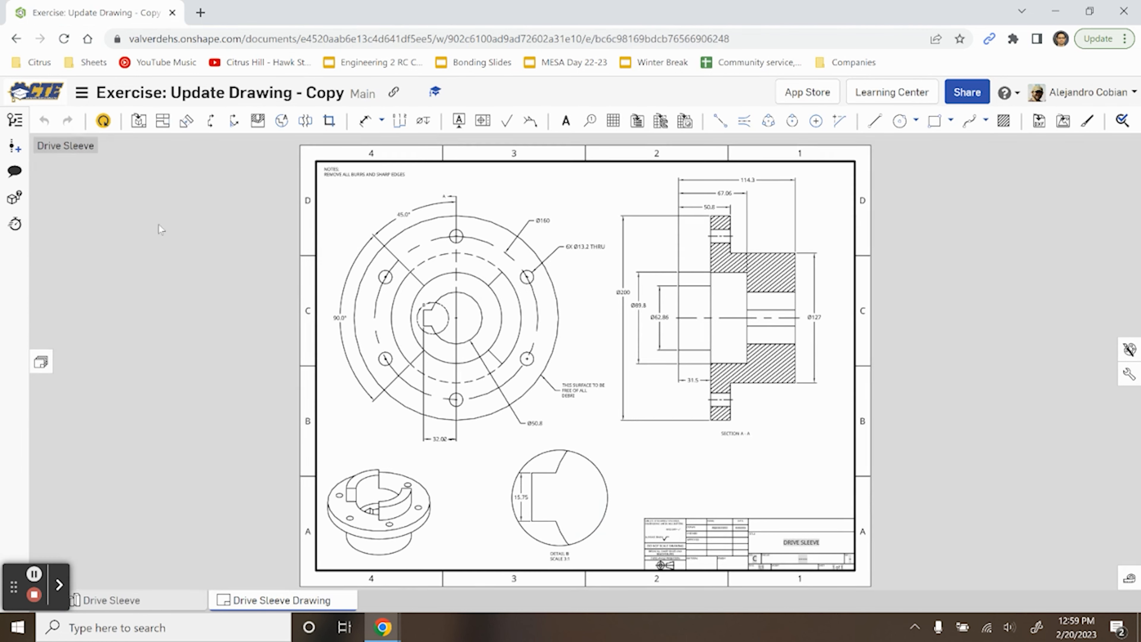
pyautogui.click(103, 120)
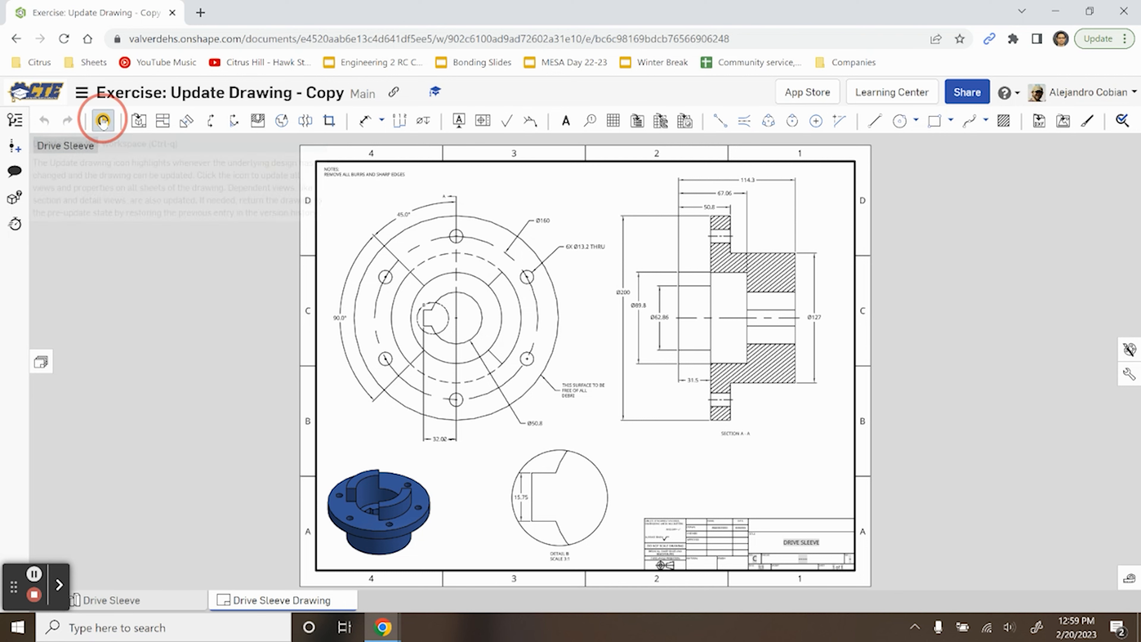
pyautogui.click(103, 120)
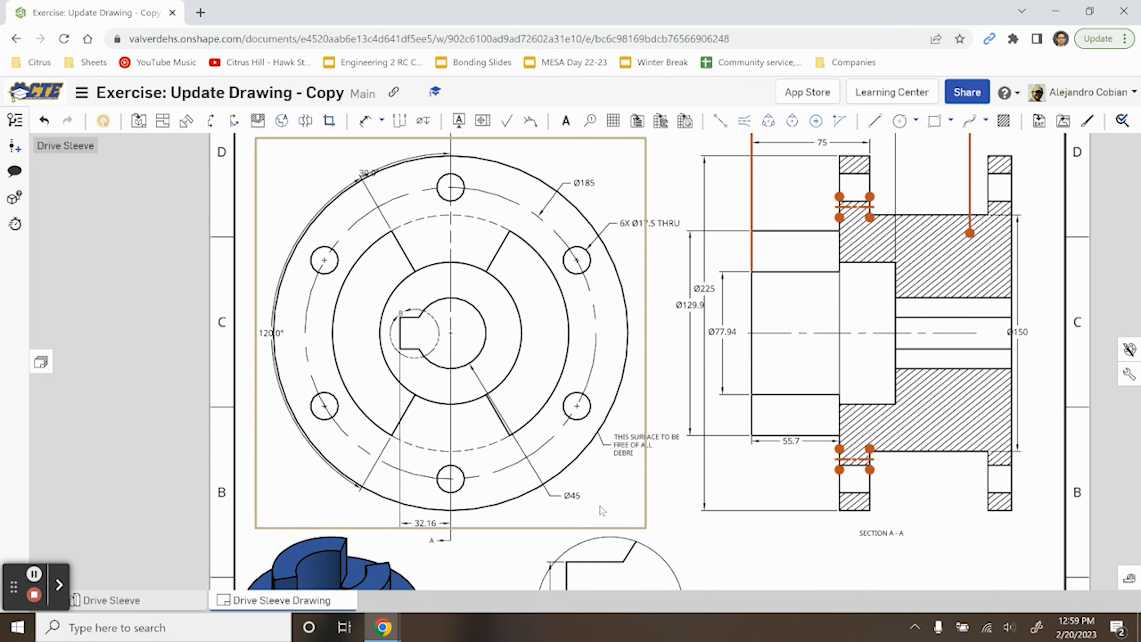
pyautogui.click(723, 332)
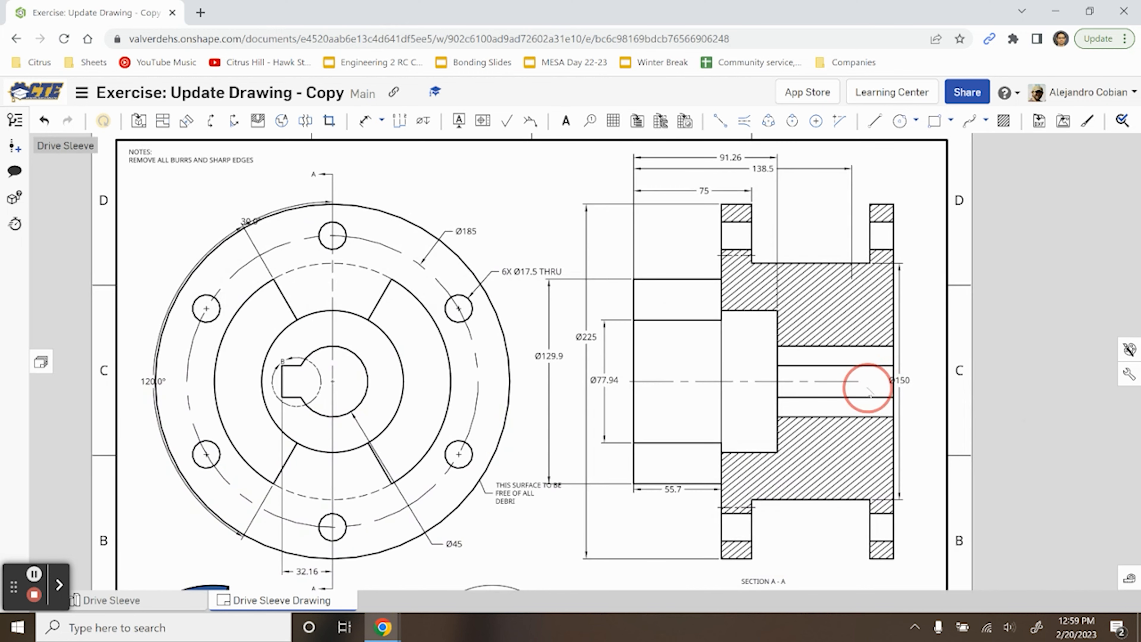
pyautogui.click(270, 13)
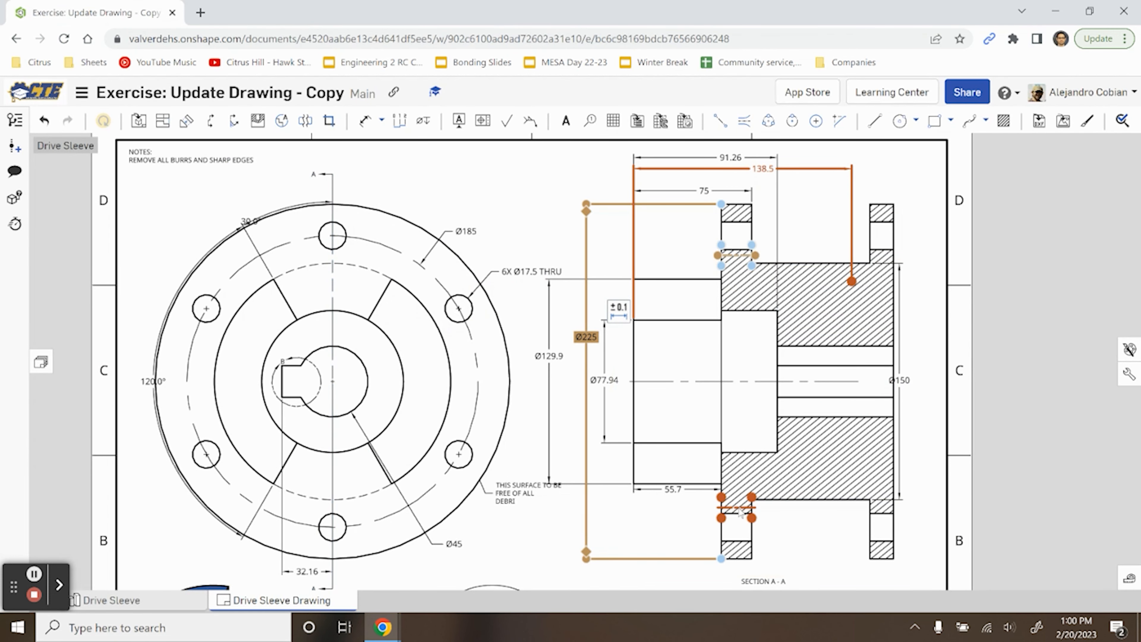
# Reattach the dangling length dimension to the second flange's outer edge so it reads 165.
pyautogui.click(269, 13)
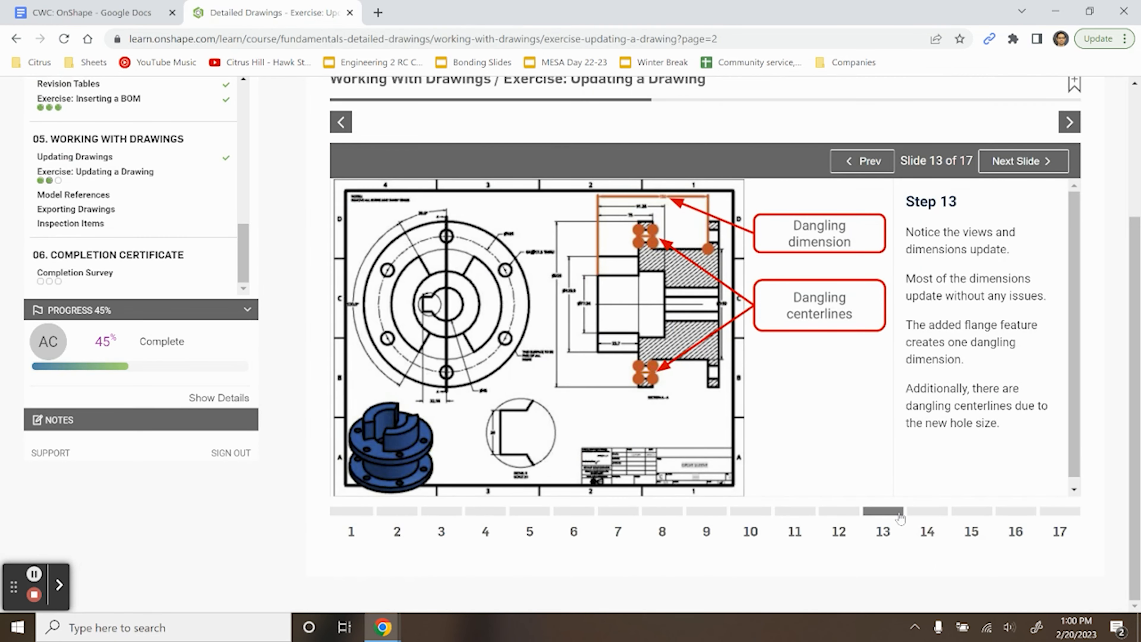
pyautogui.click(1021, 161)
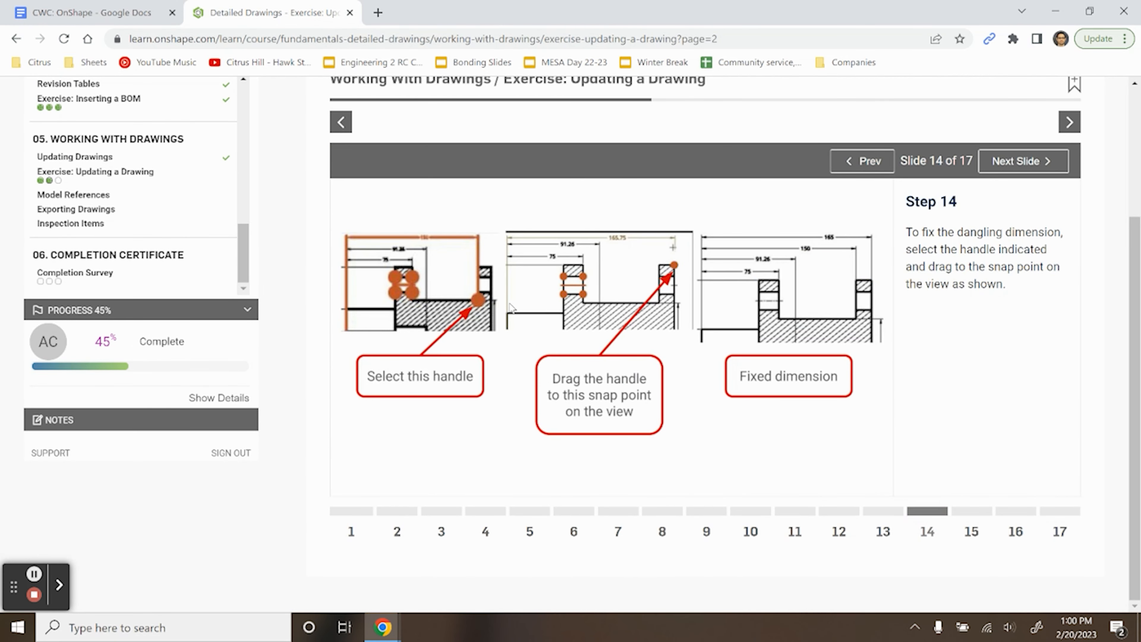
pyautogui.moveTo(428, 237)
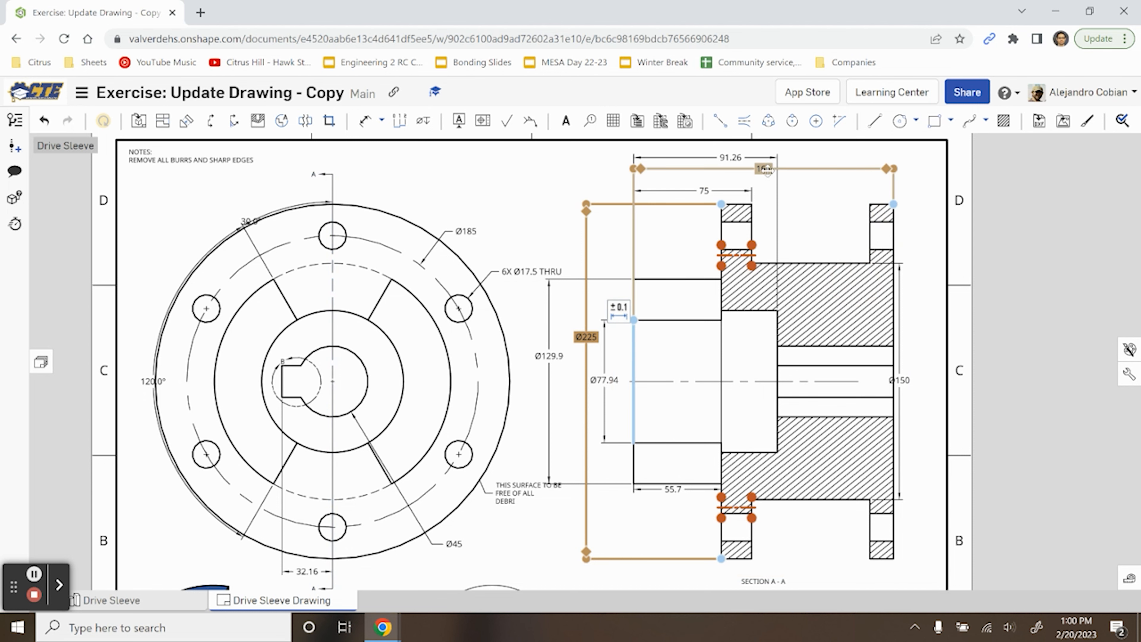
pyautogui.click(269, 13)
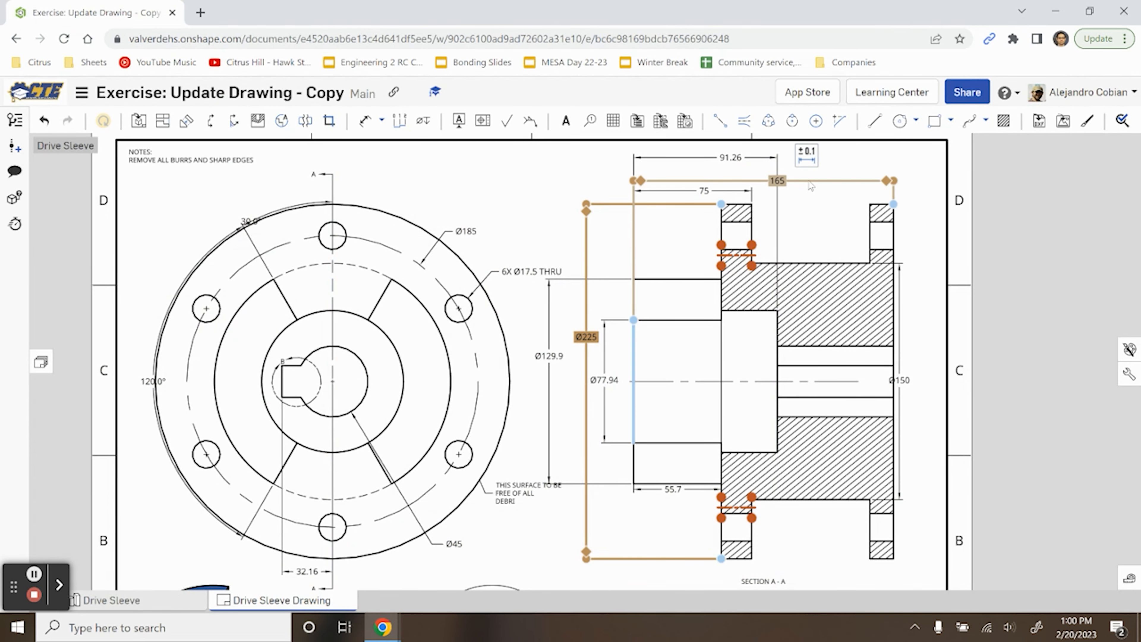
pyautogui.click(270, 13)
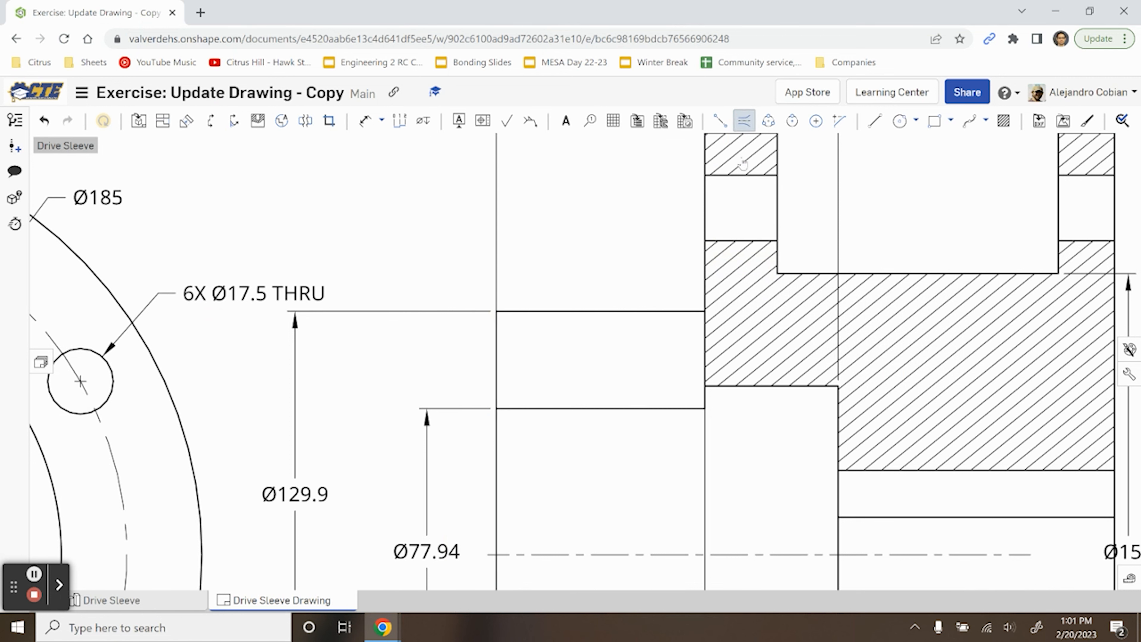
# Add a centerline through a flange bolt hole in Section A-A, replacing the dangling ones.
pyautogui.click(739, 176)
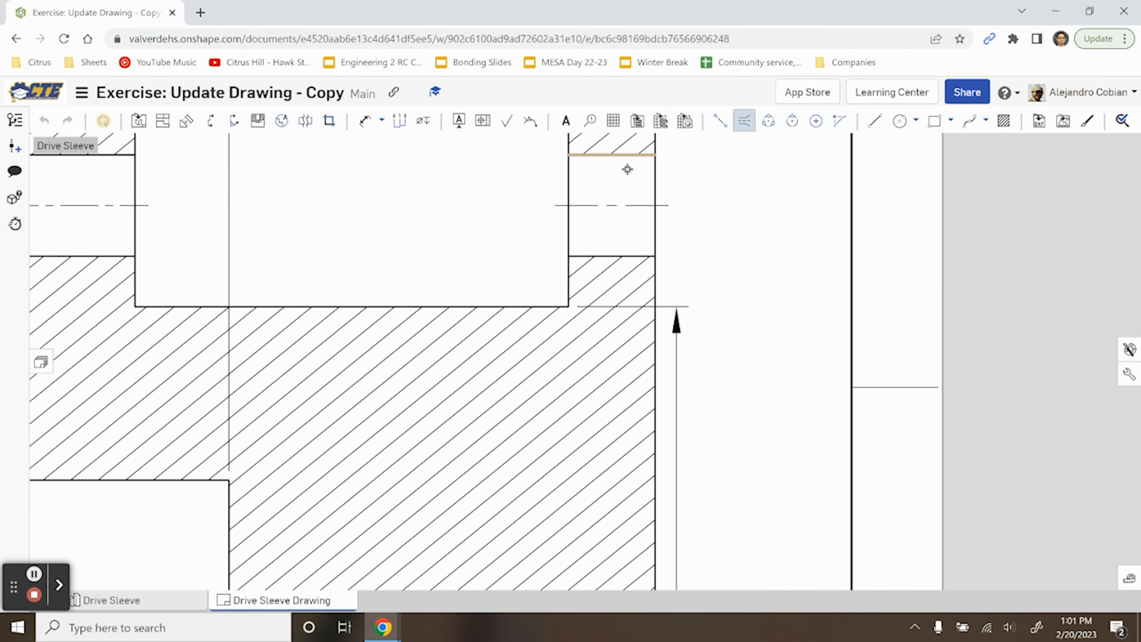
pyautogui.click(269, 12)
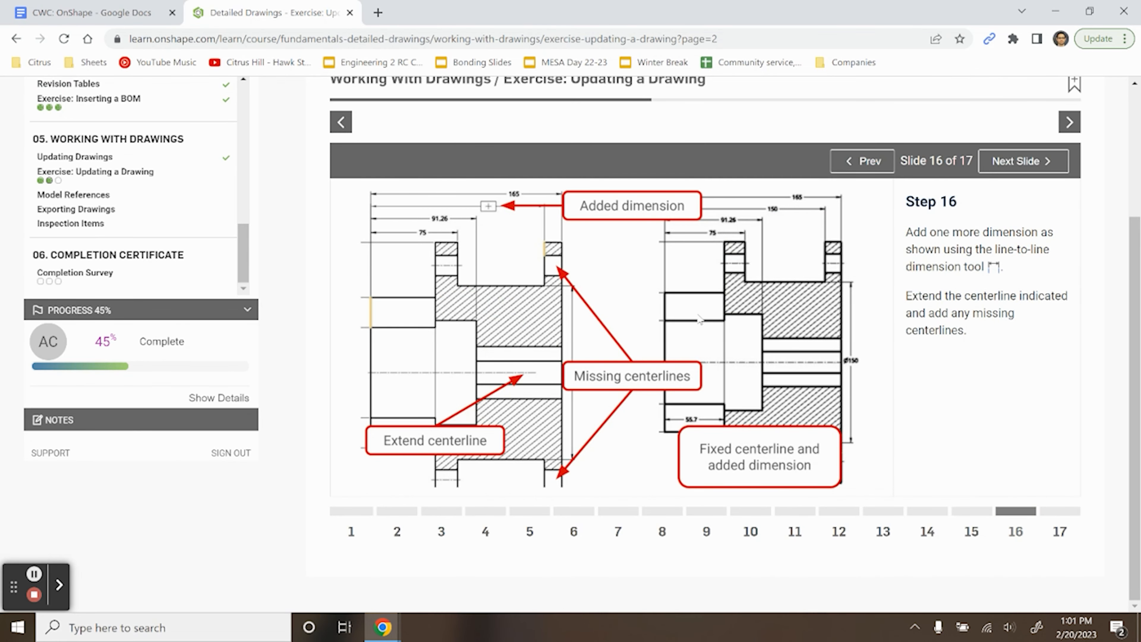
pyautogui.moveTo(622, 379)
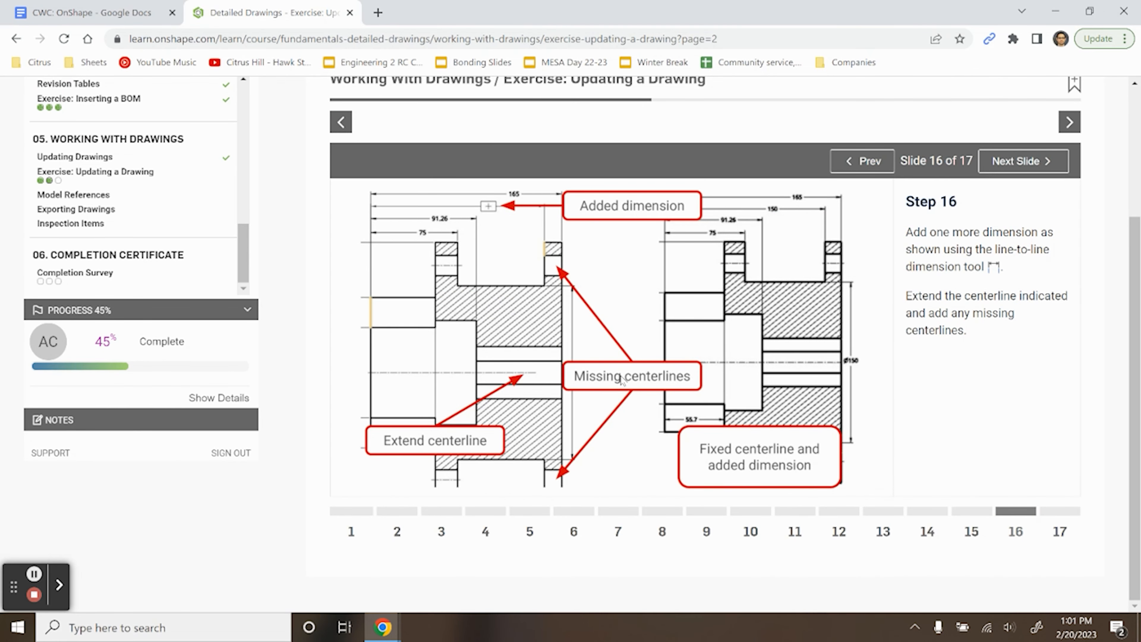
pyautogui.moveTo(464, 253)
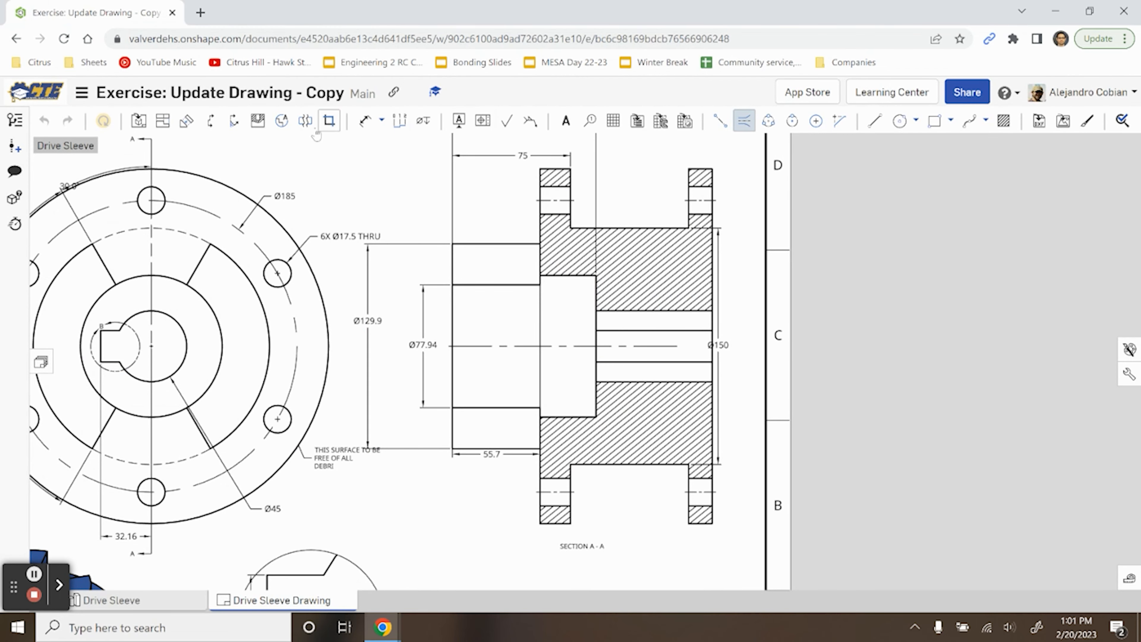
pyautogui.moveTo(363, 120)
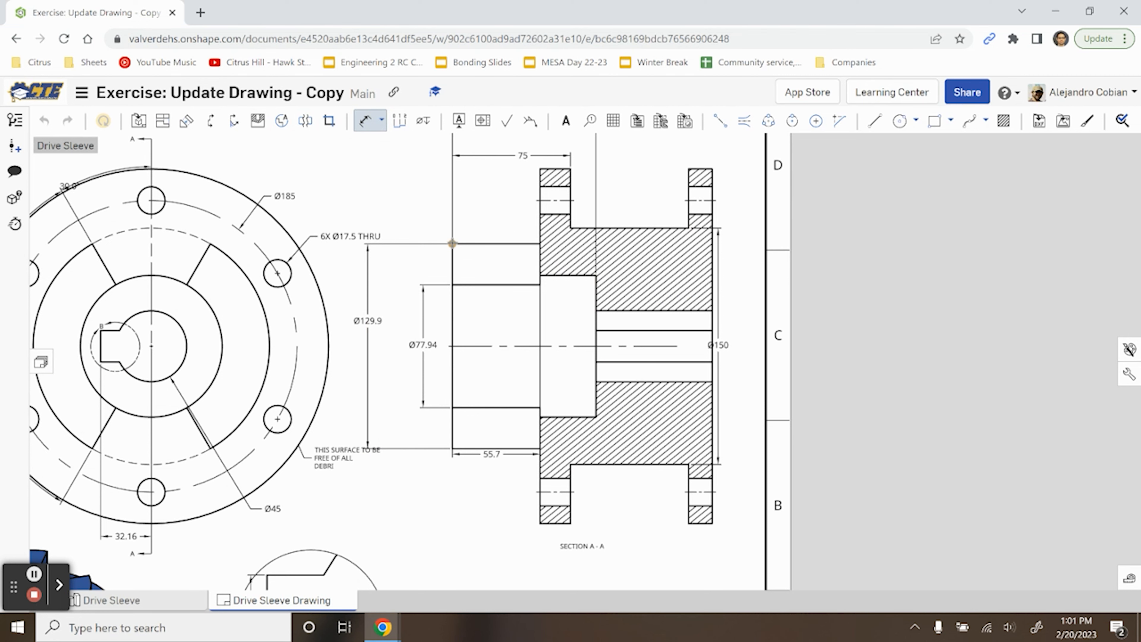
pyautogui.moveTo(668, 172)
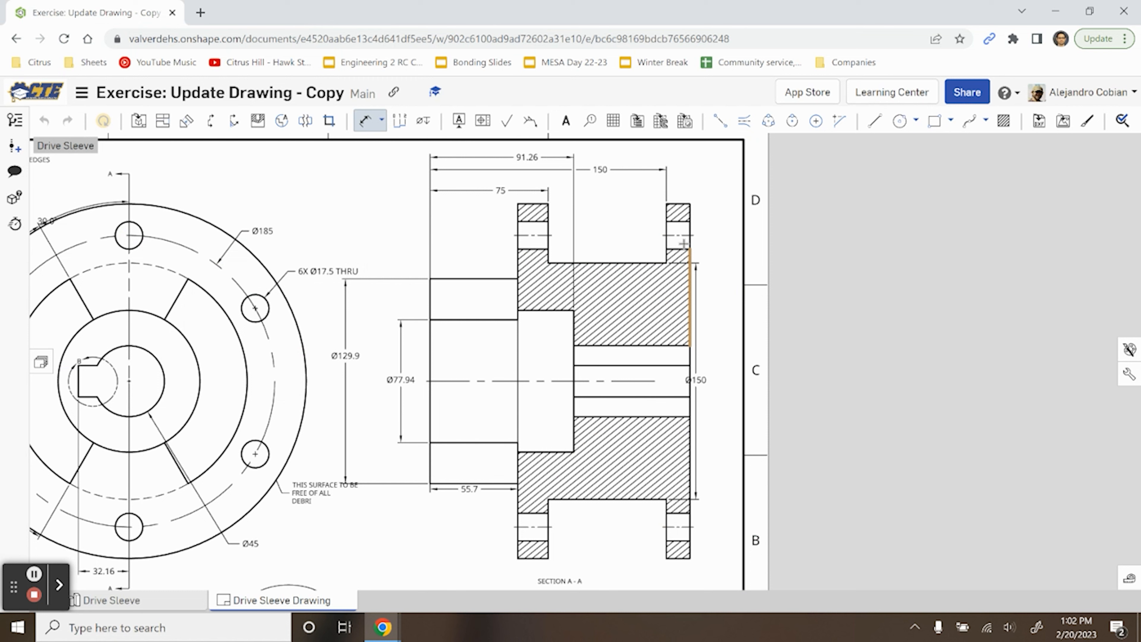
# Extend the bore centerline past the bore in the section view.
pyautogui.click(271, 12)
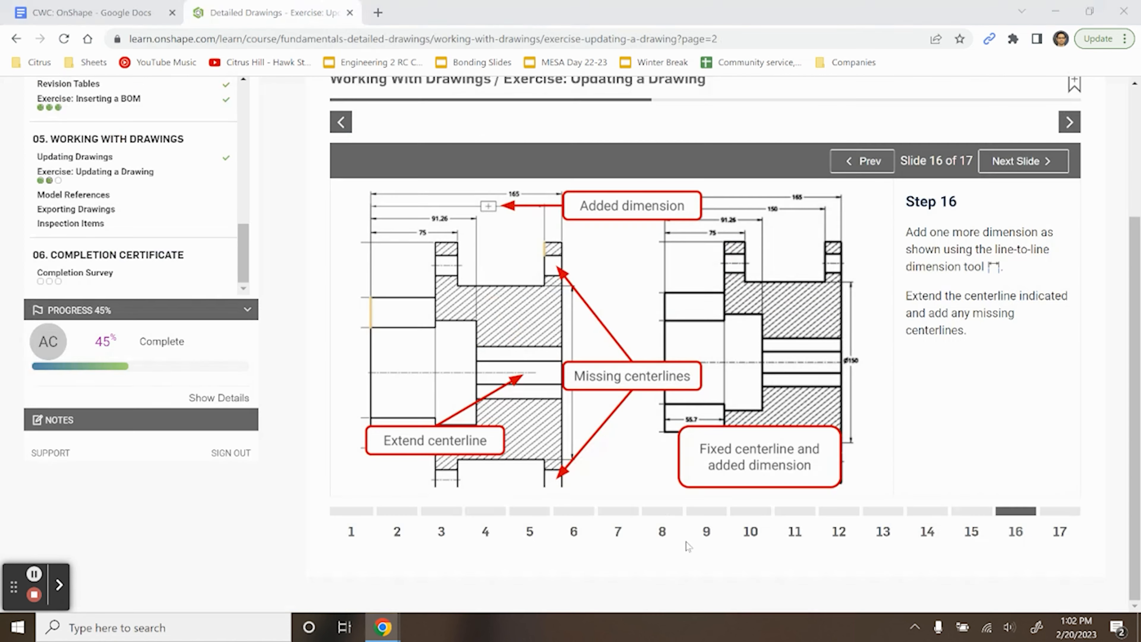
pyautogui.click(271, 12)
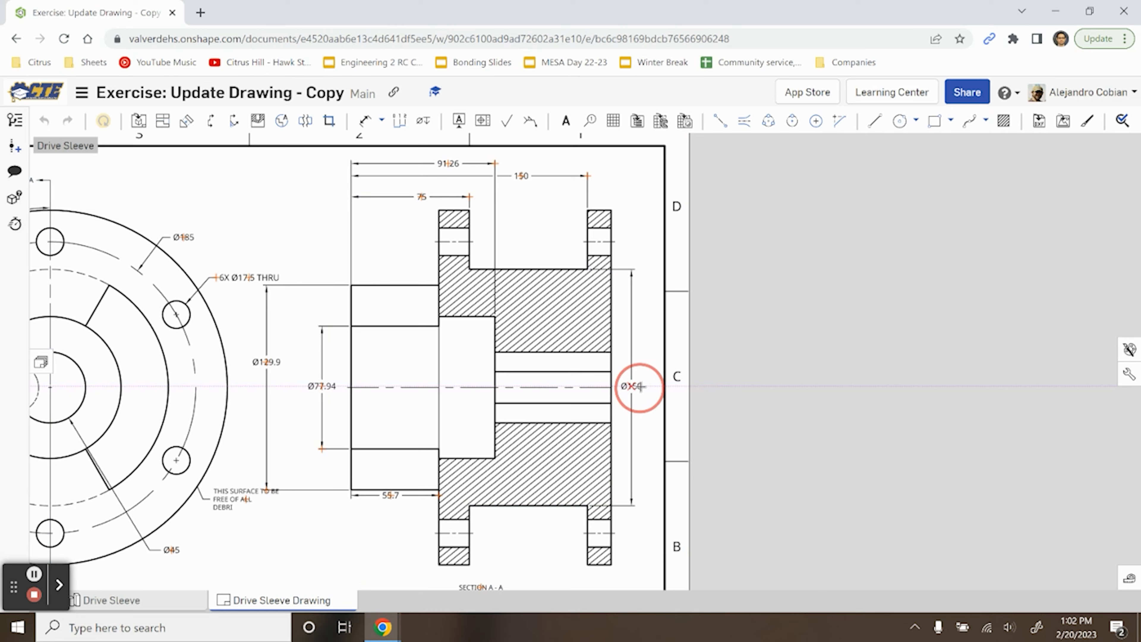
pyautogui.click(269, 12)
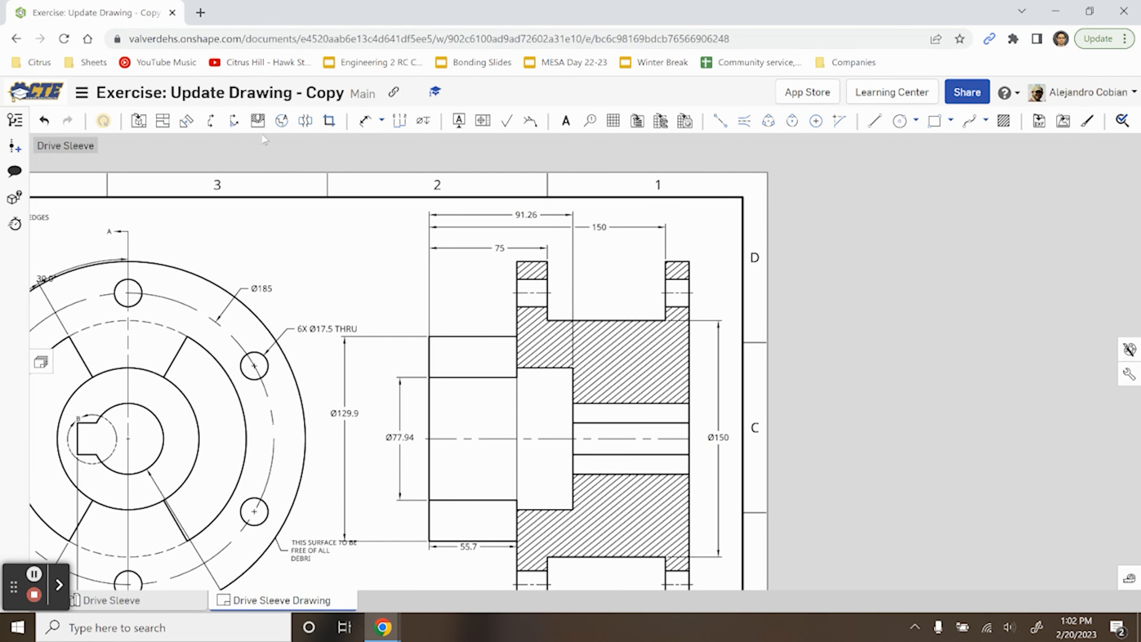
pyautogui.click(364, 121)
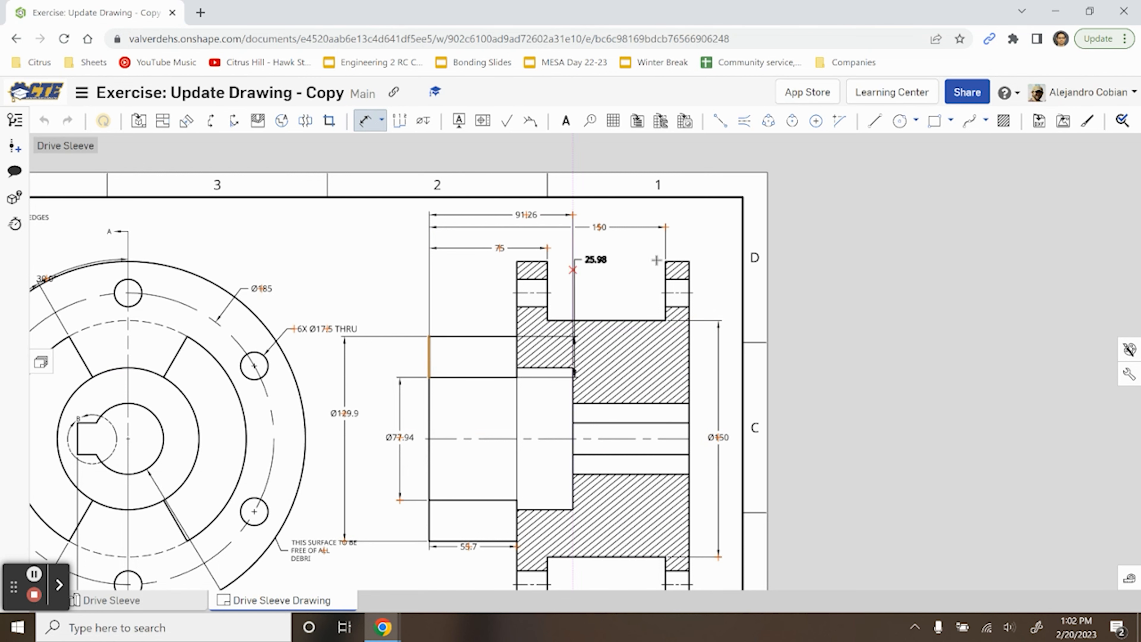
# Add a 165 line-to-line dimension across the flanges in the section view.
pyautogui.click(656, 270)
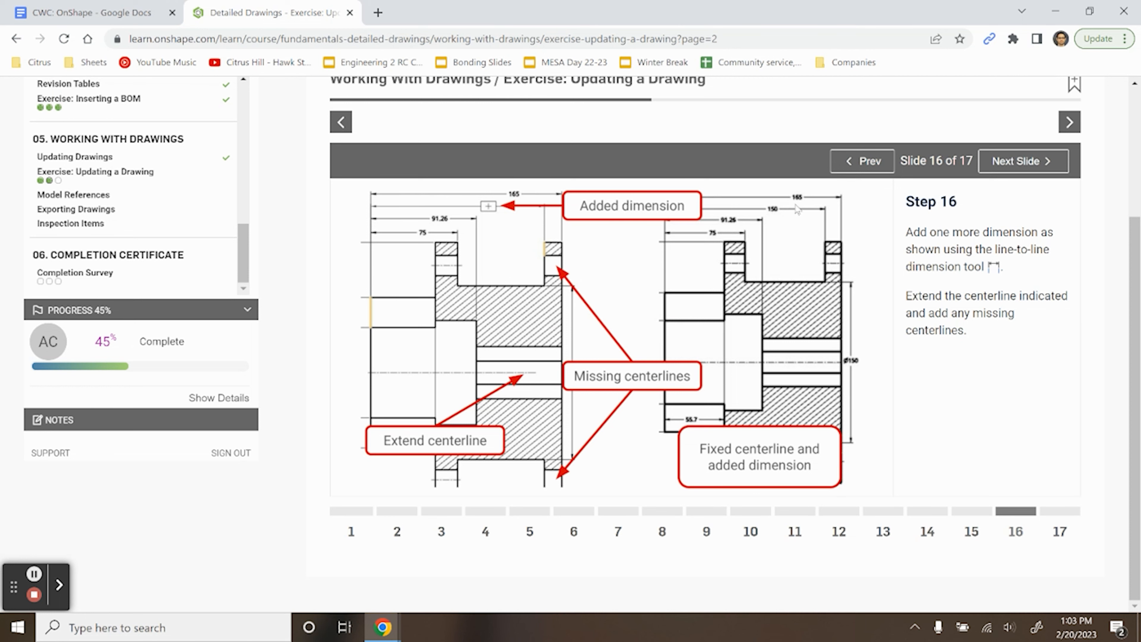
pyautogui.click(94, 13)
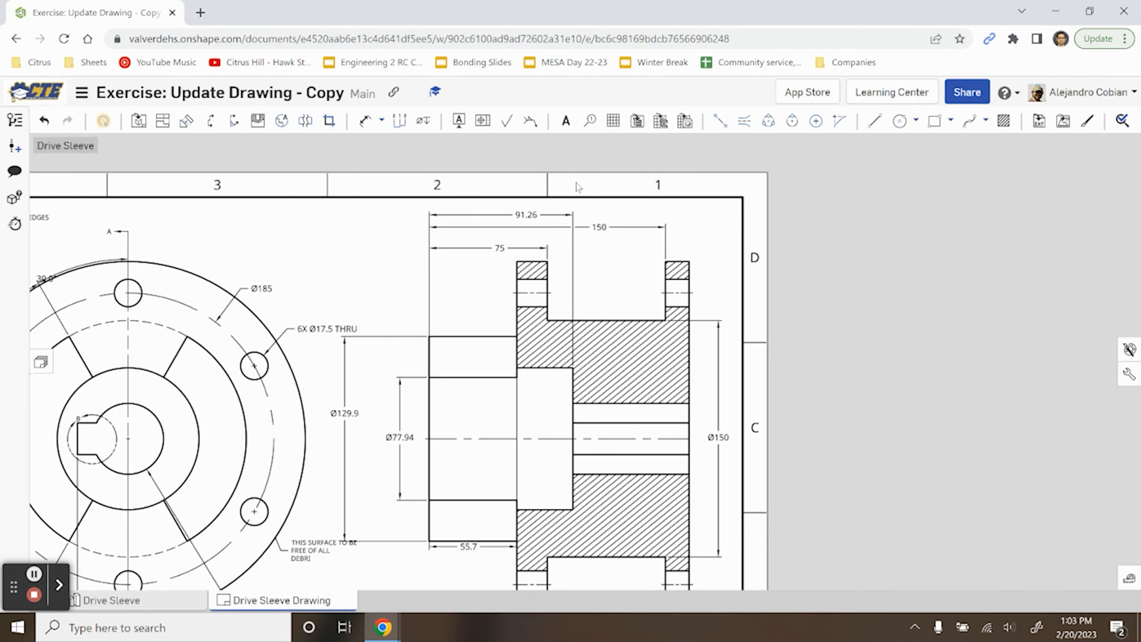
pyautogui.click(364, 121)
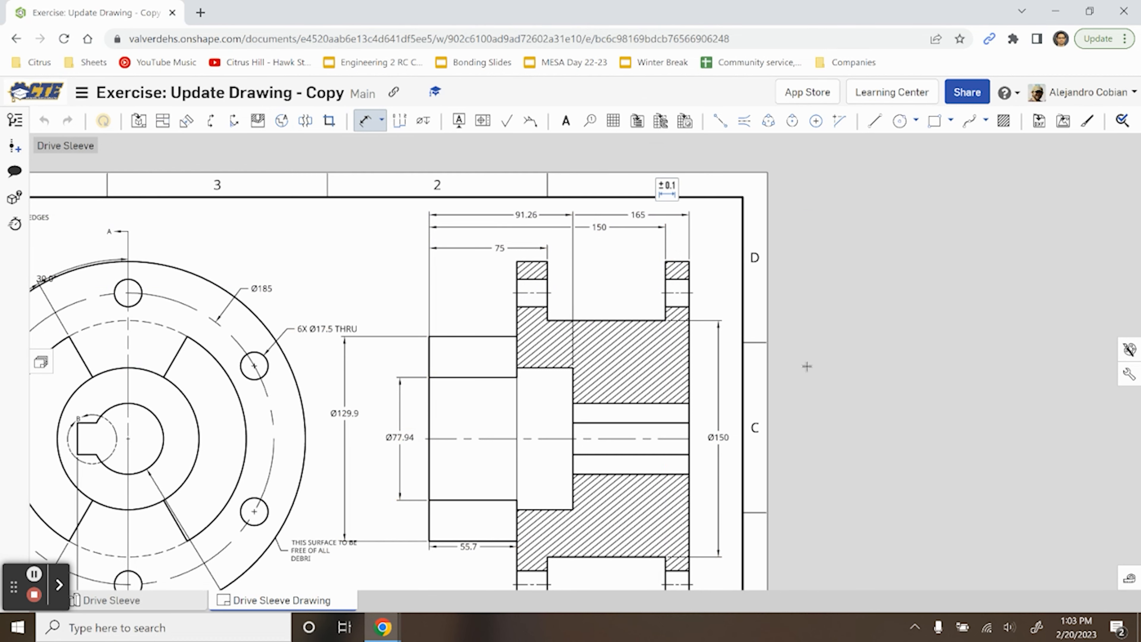
# Show the scale choices for the isometric view, currently at 1:2.
pyautogui.click(269, 12)
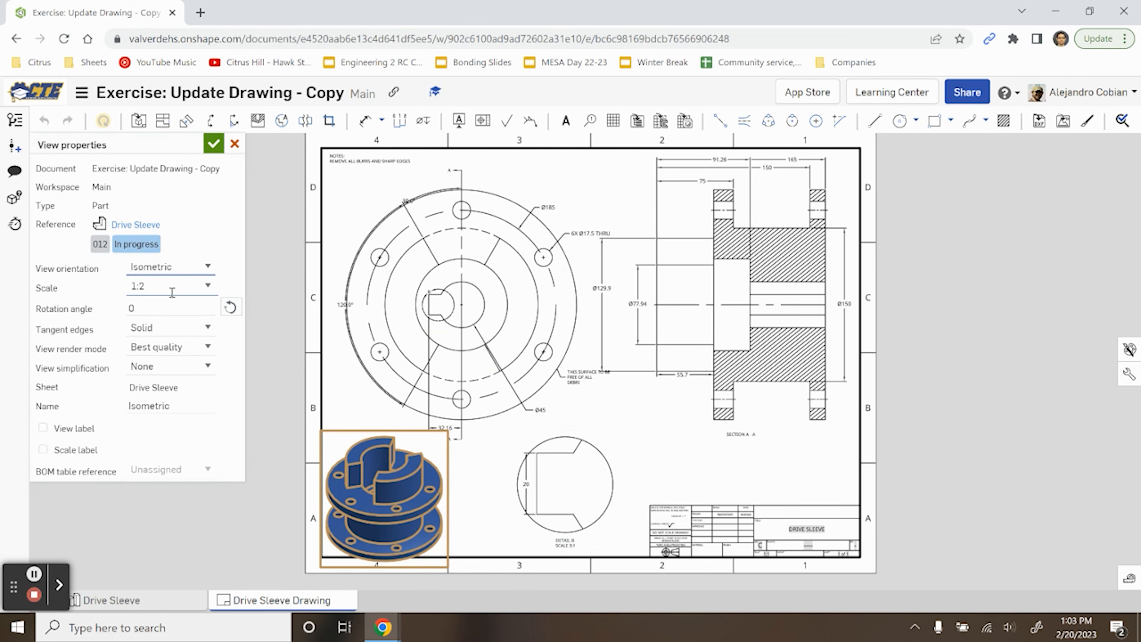
pyautogui.click(171, 285)
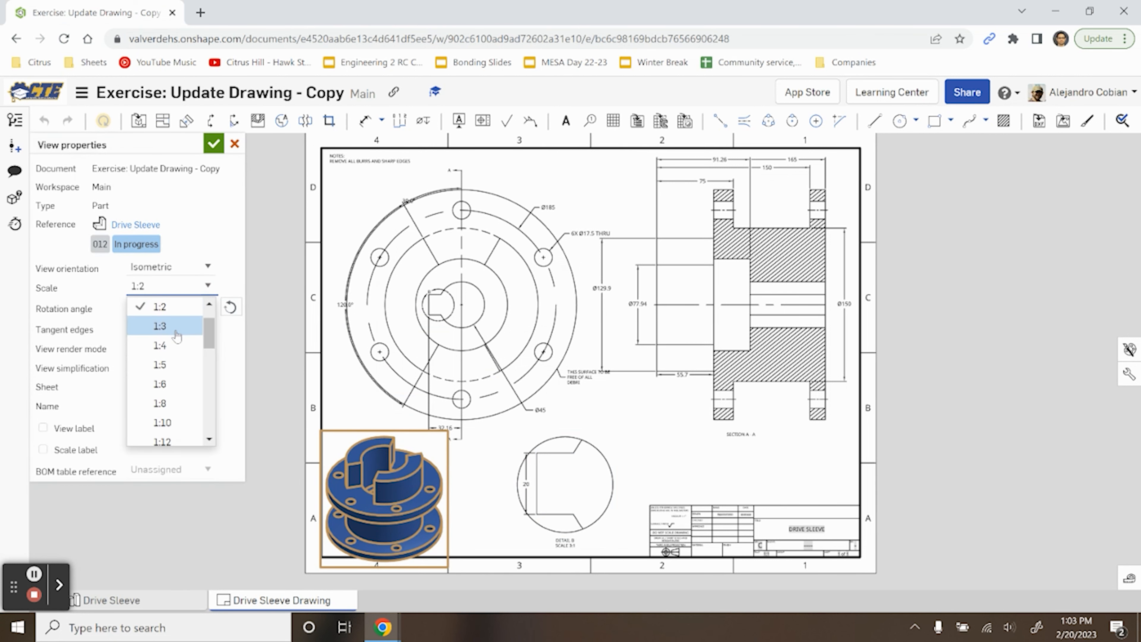